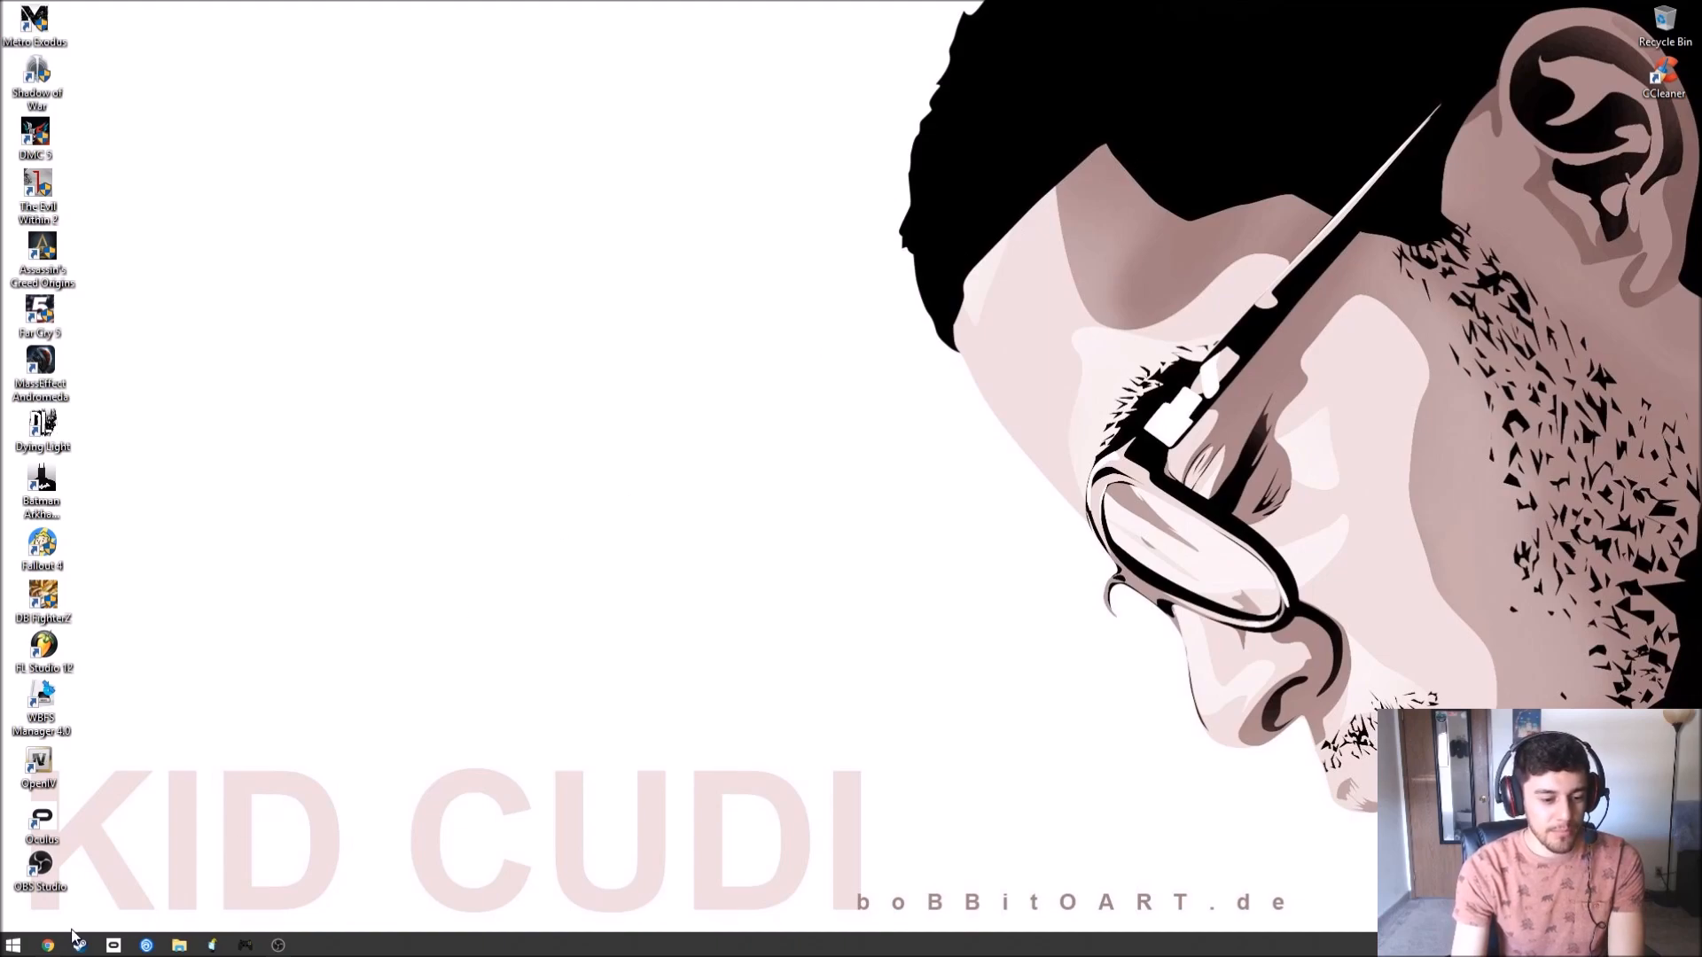
# Search 'ds4windows' in Chrome and go to the DS4Windows website.
pyautogui.click(46, 945)
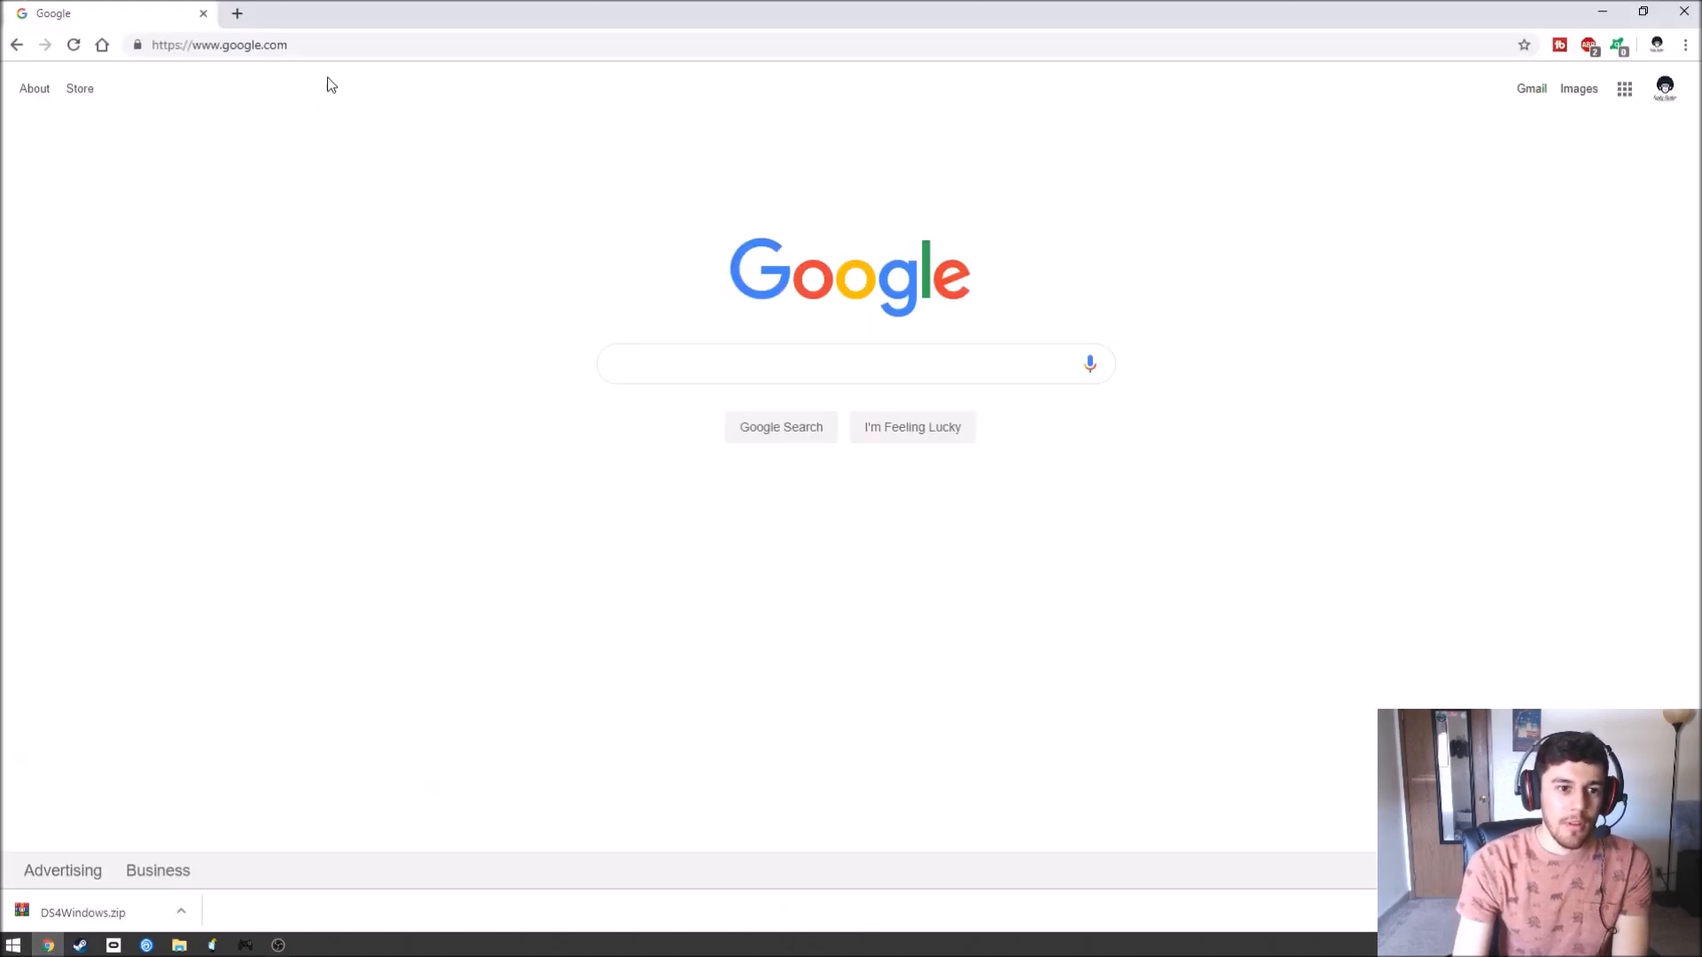
pyautogui.write('ds4windows')
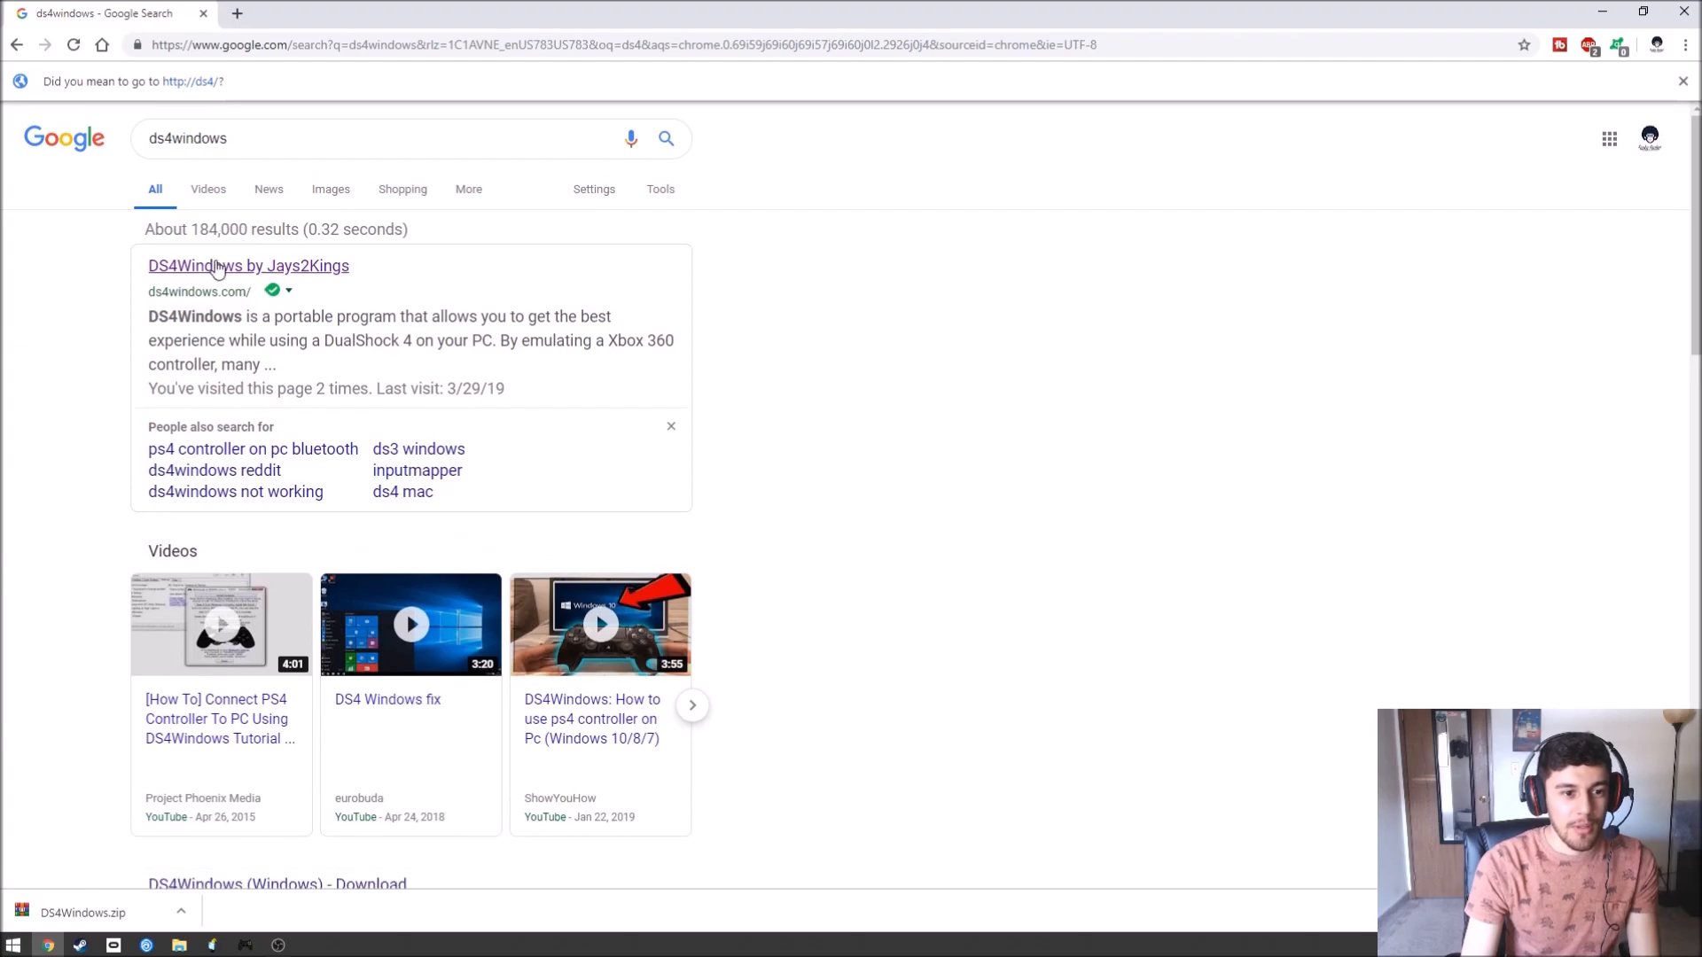
pyautogui.click(248, 266)
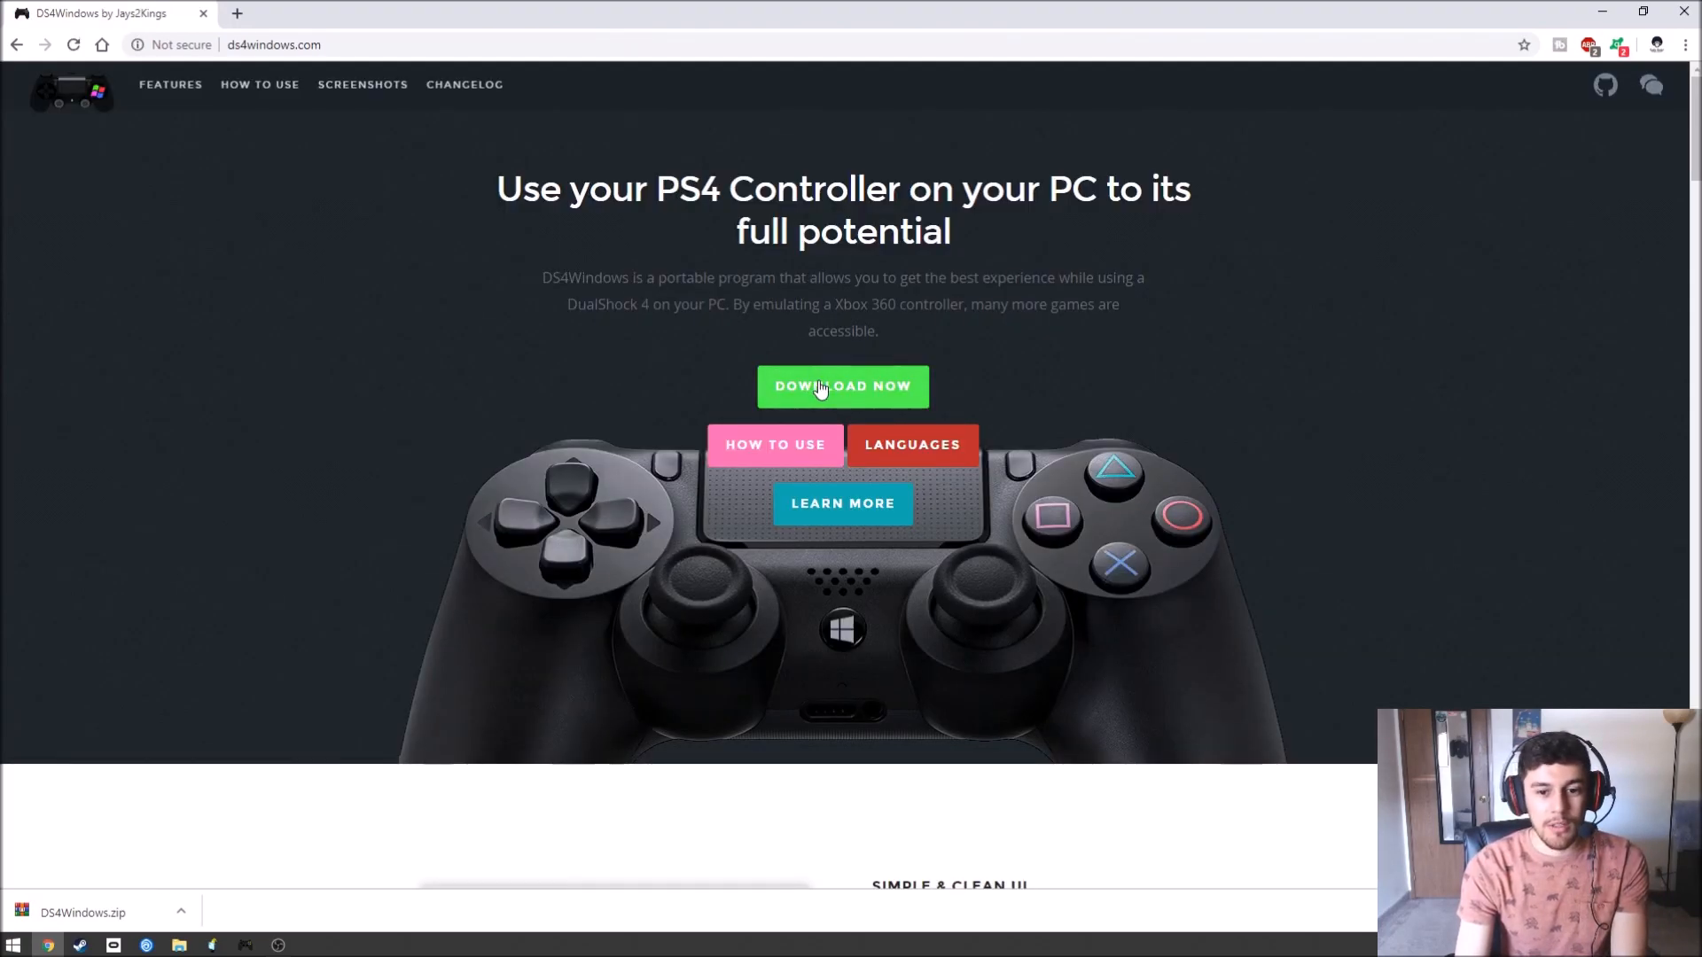
# Download DS4Windows.zip from the latest GitHub release's Assets.
pyautogui.click(842, 386)
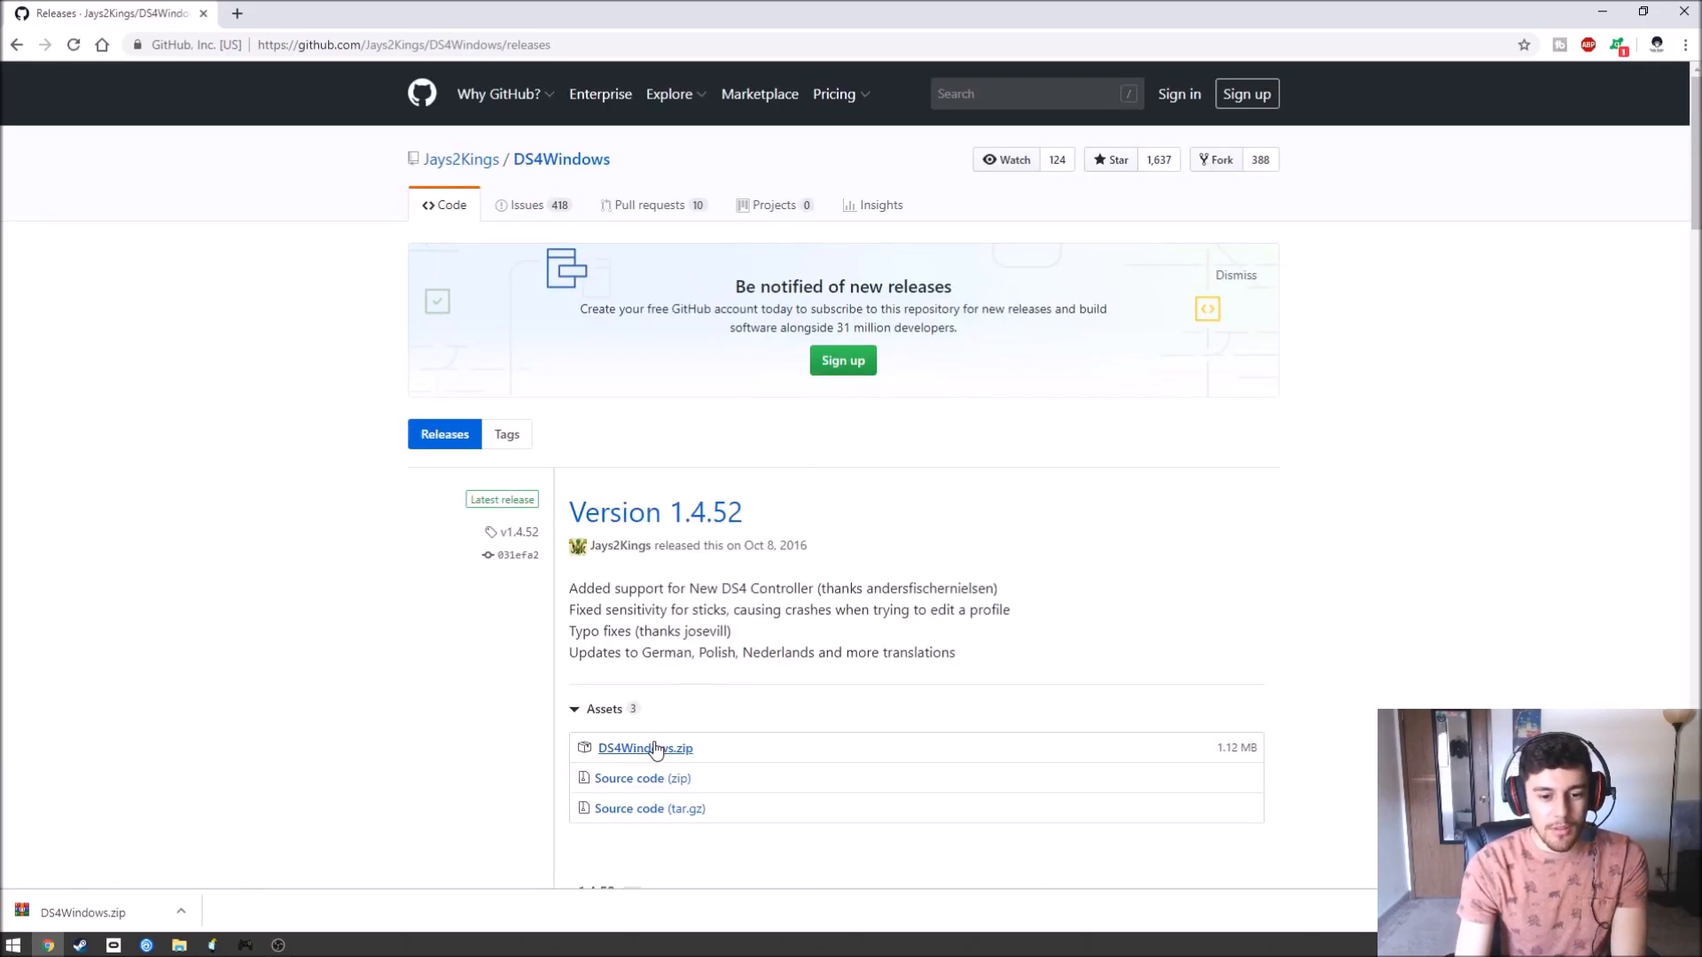
pyautogui.click(645, 748)
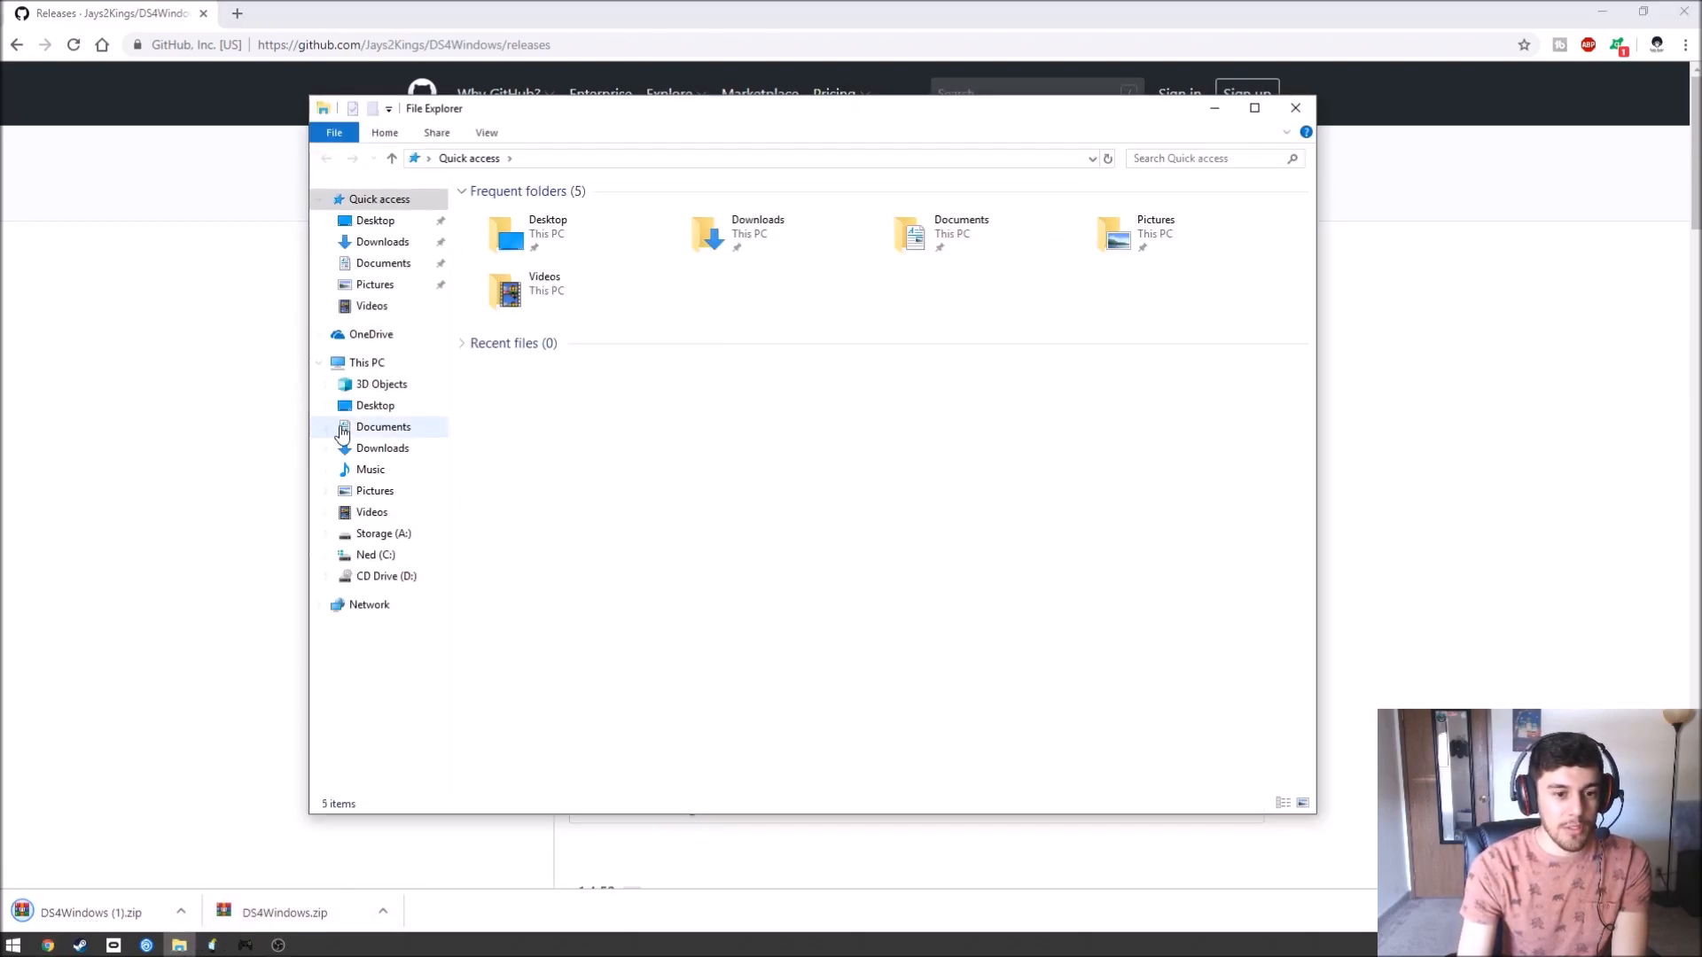
# Extract DS4Windows.zip in Downloads and enter the DS4Windows folder with DS4Updater and DS4Windows apps.
pyautogui.click(383, 241)
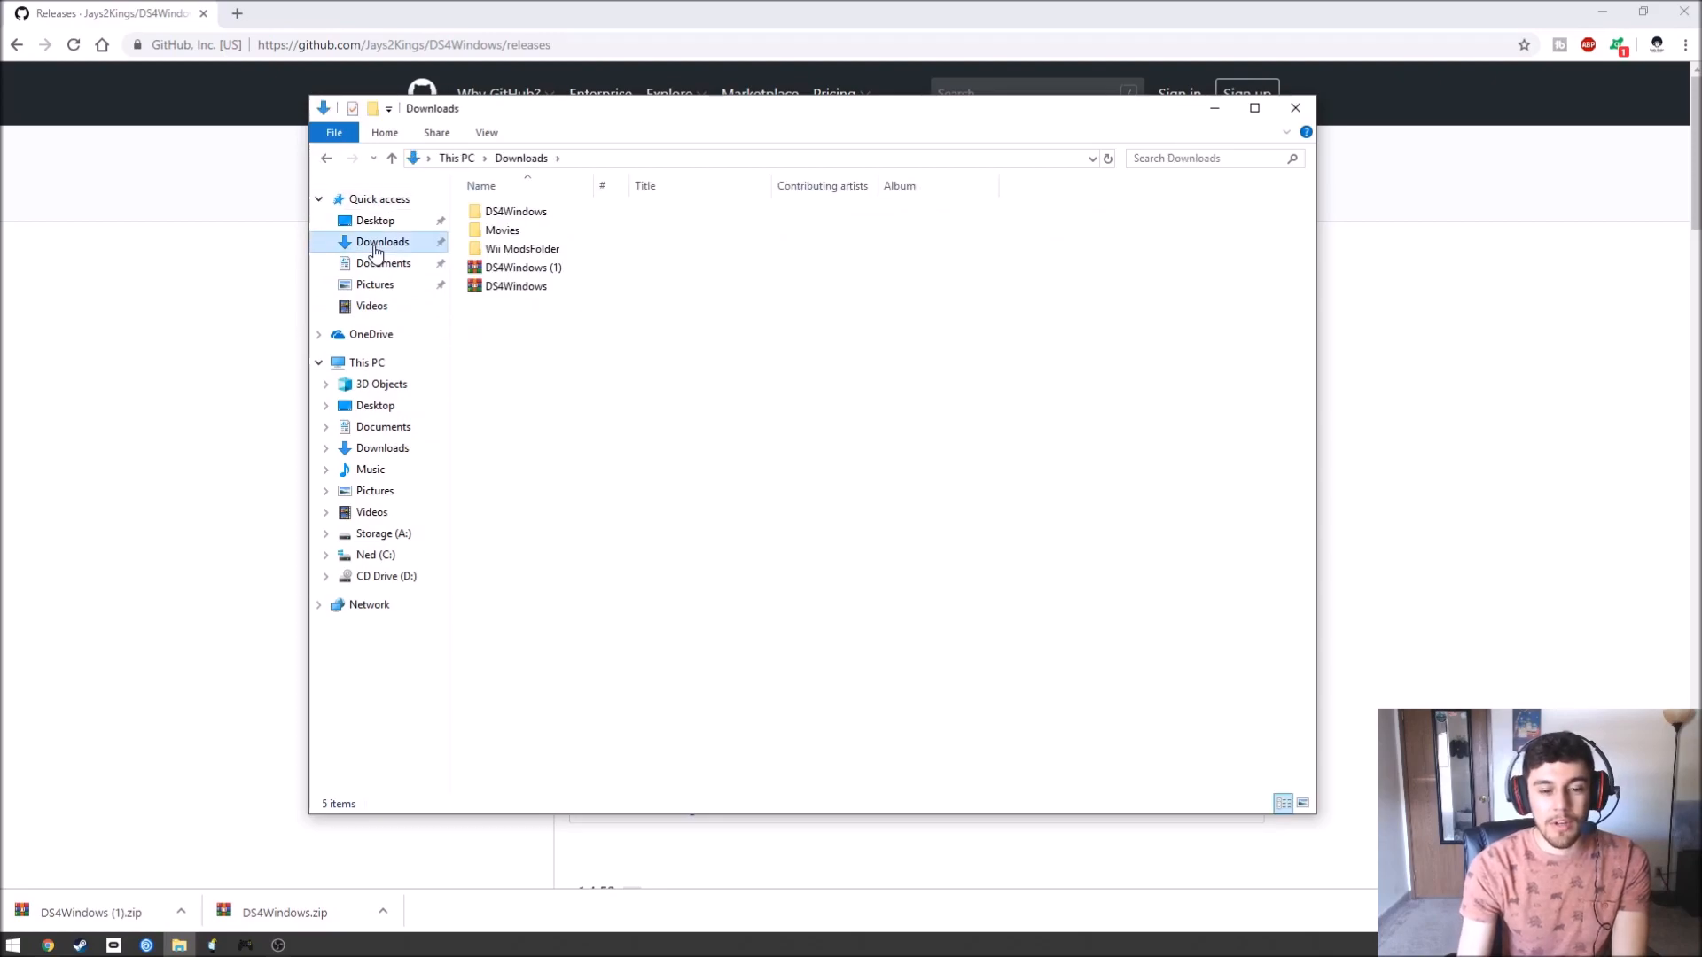
pyautogui.click(516, 285)
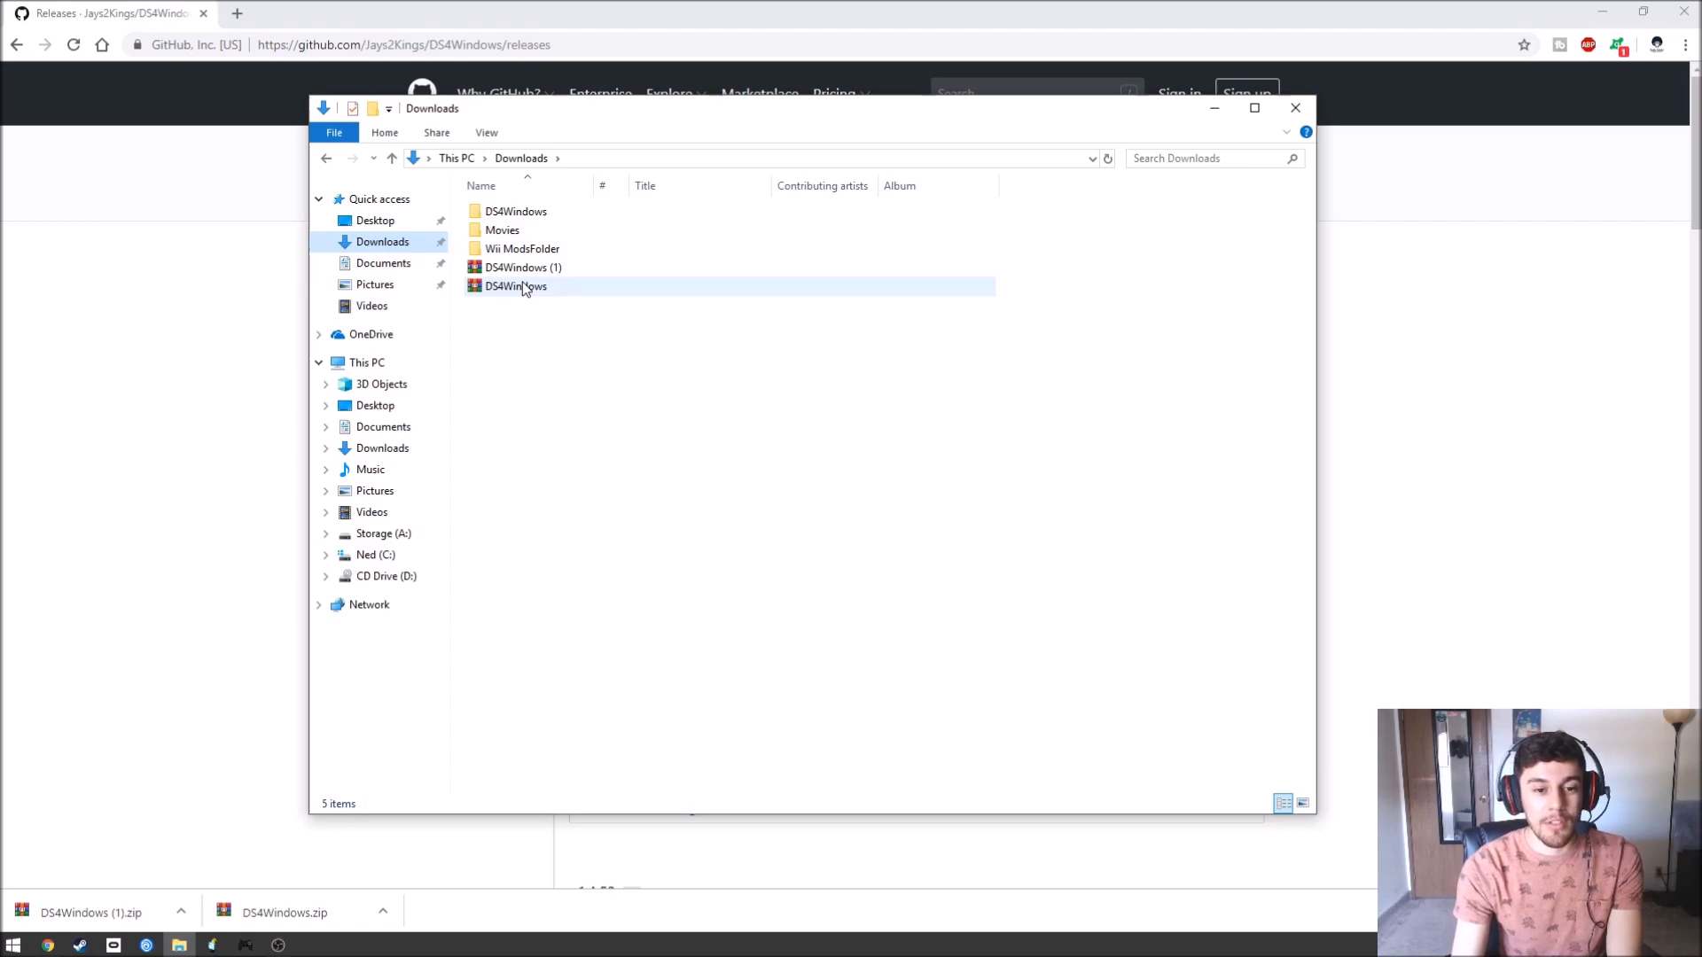
pyautogui.rightClick(516, 285)
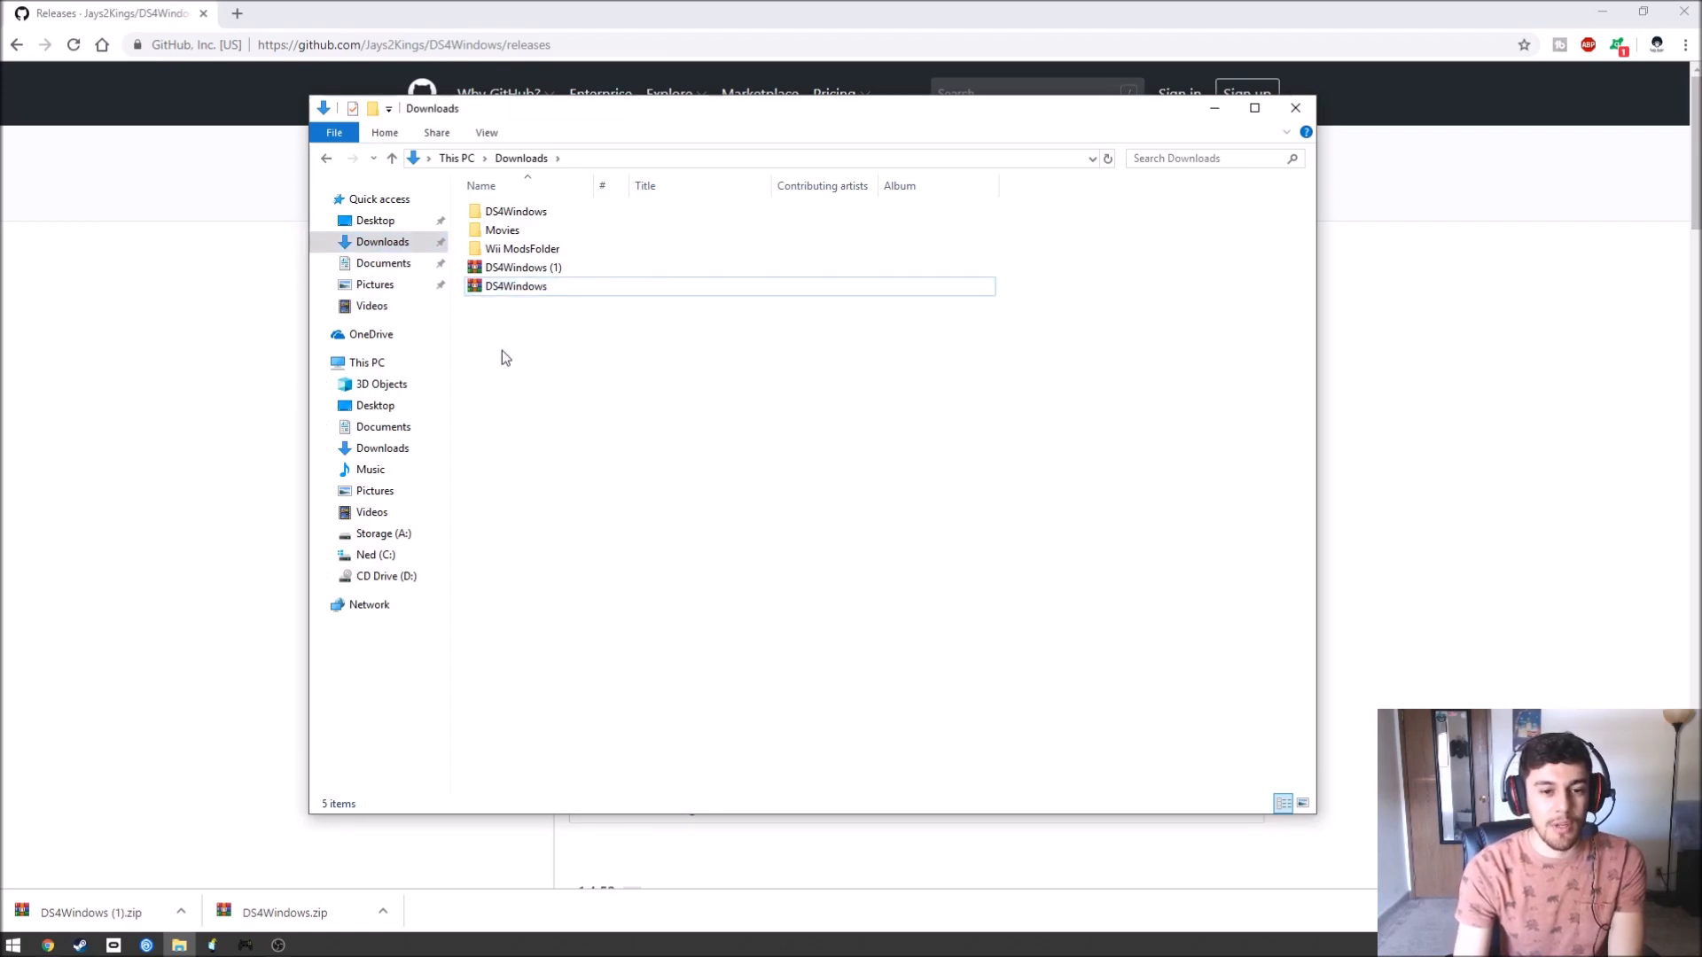
pyautogui.doubleClick(516, 285)
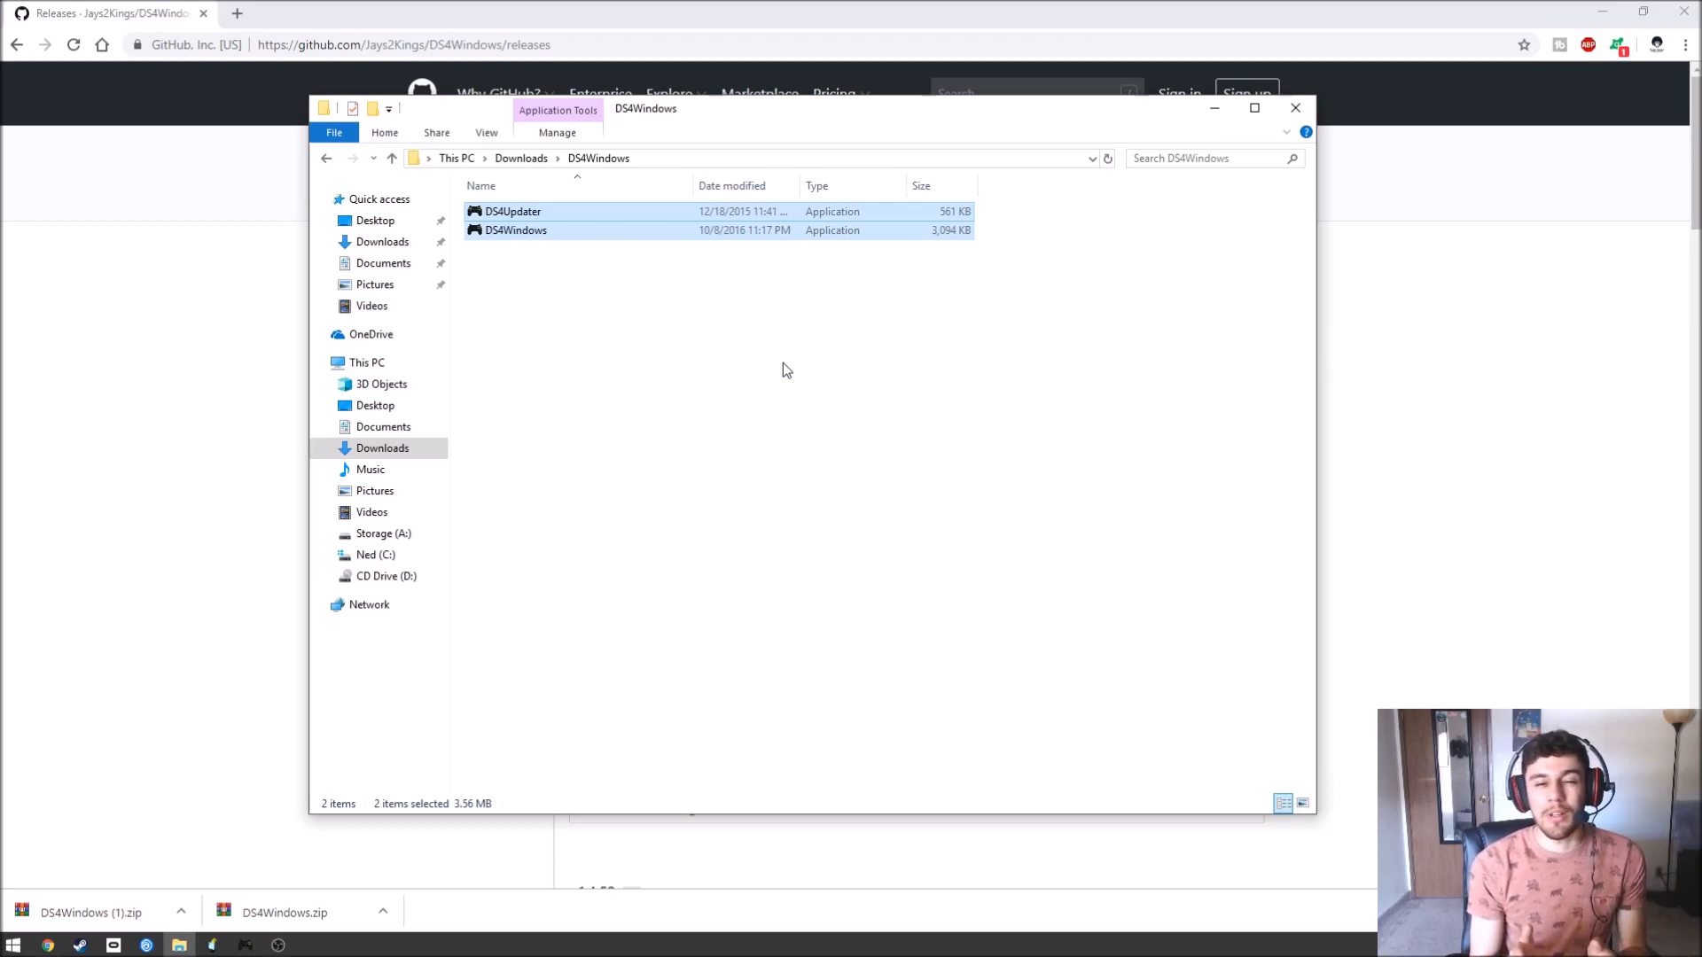
pyautogui.moveTo(548, 480)
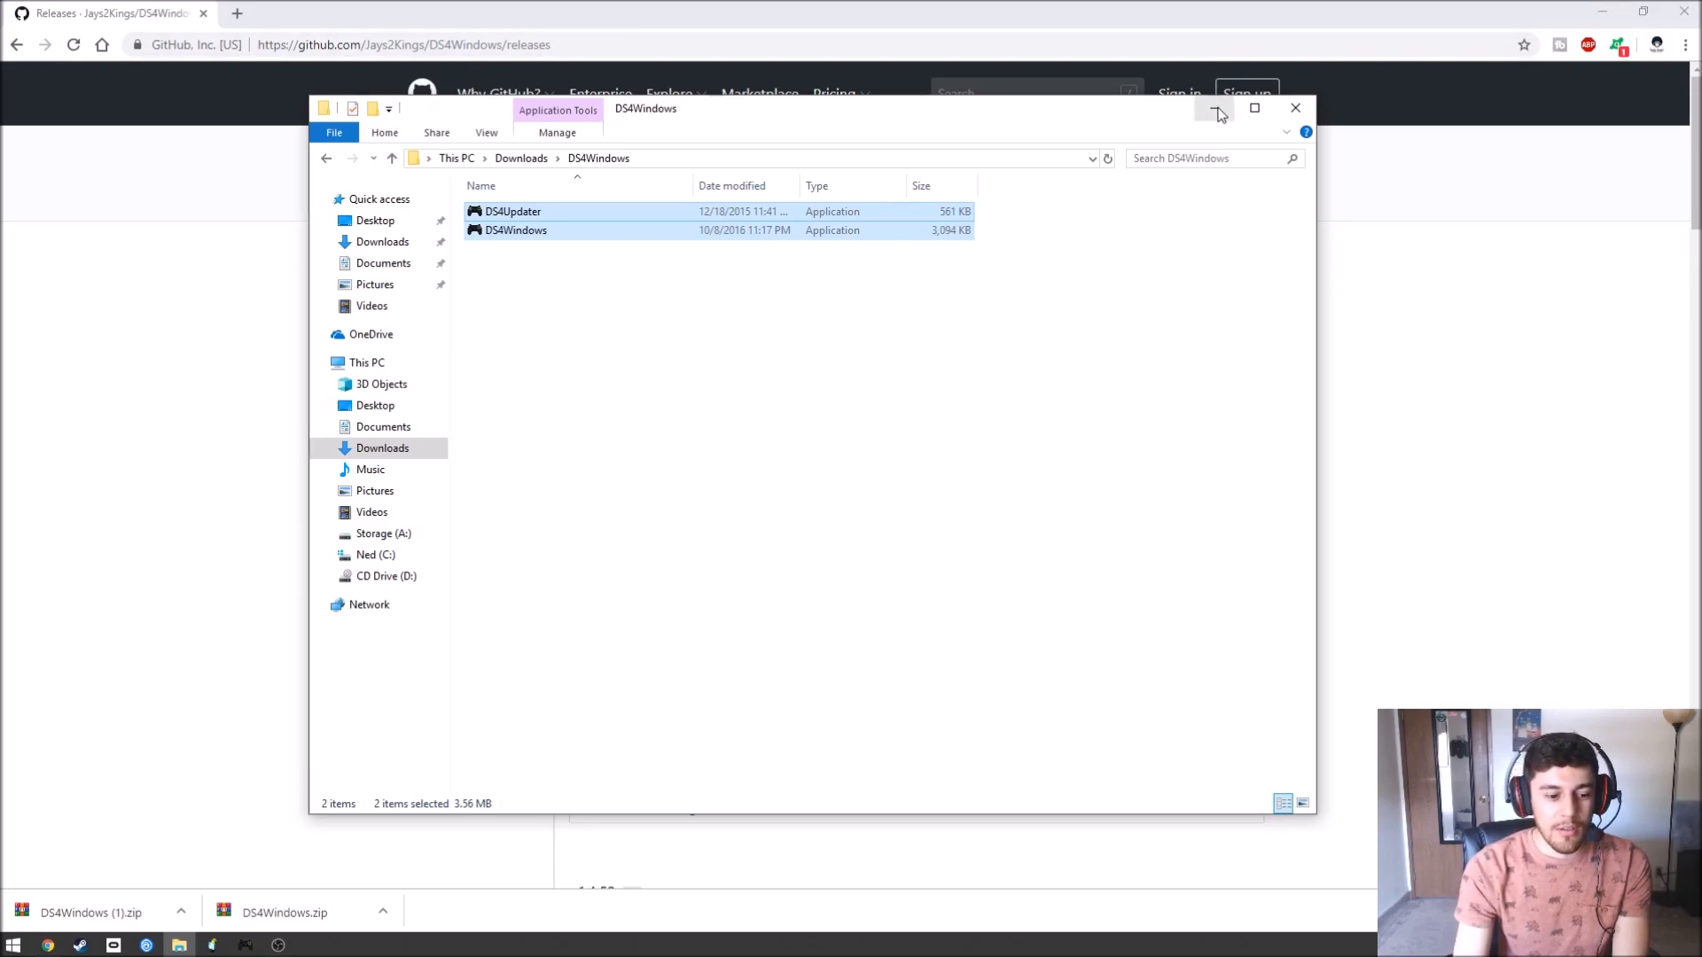
pyautogui.moveTo(1216, 108)
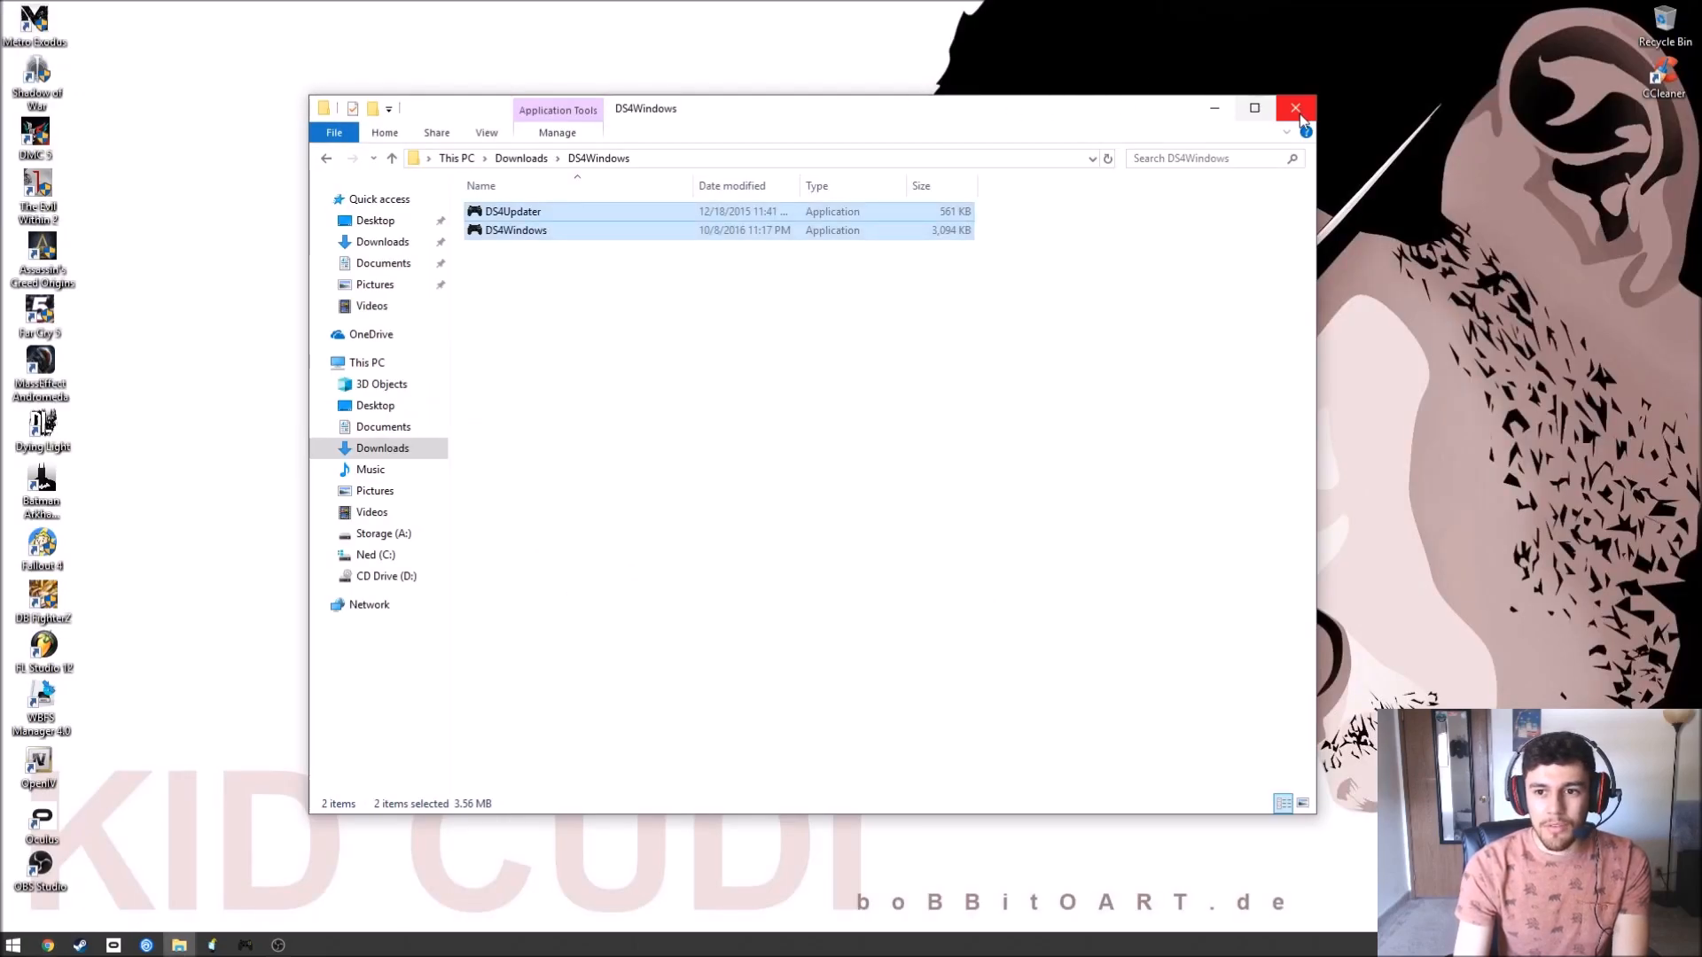
# Close the DS4Windows folder window and return to the desktop.
pyautogui.click(1295, 109)
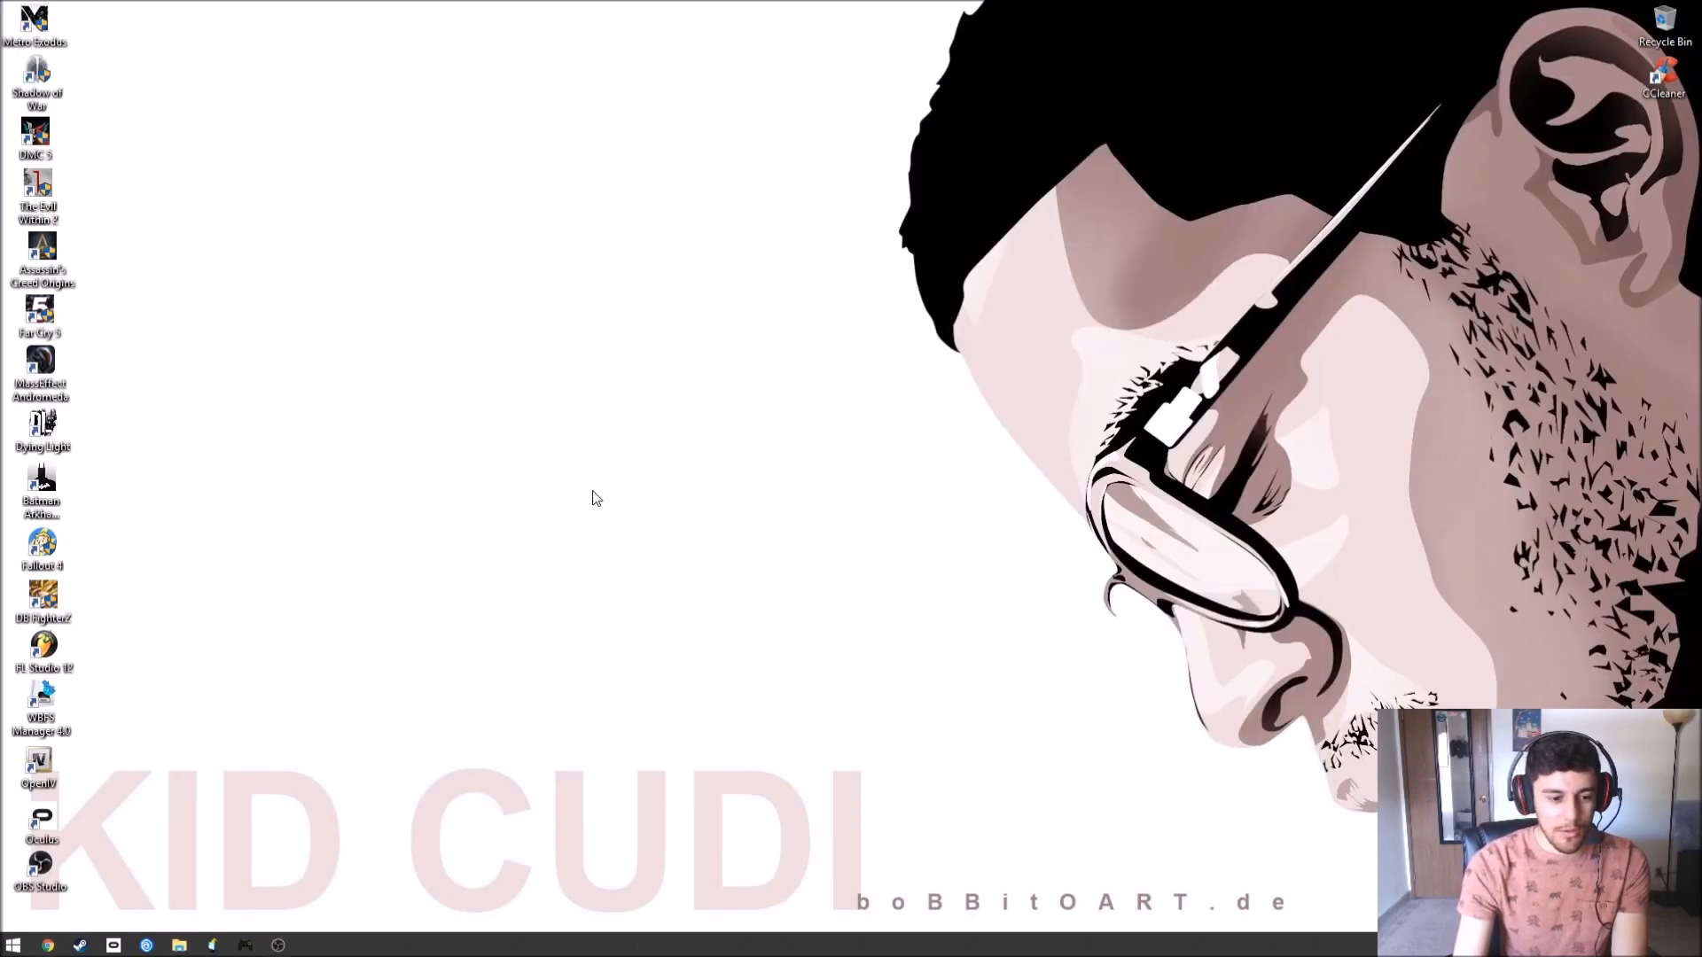
pyautogui.moveTo(280, 671)
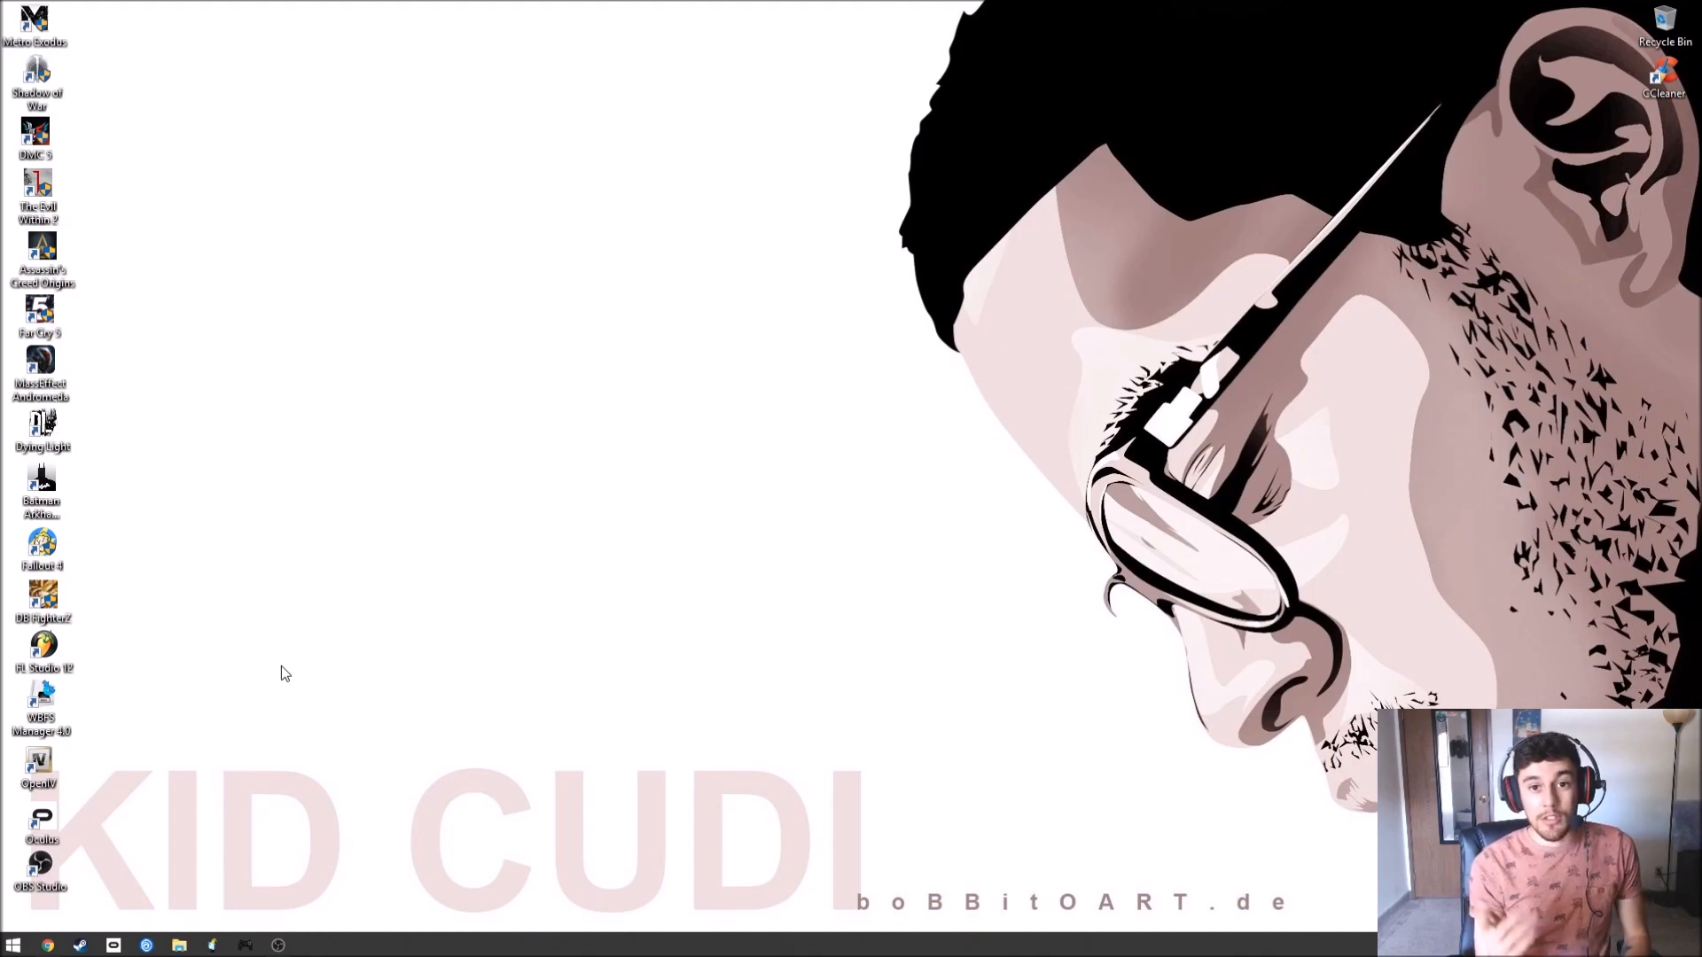
pyautogui.moveTo(87, 844)
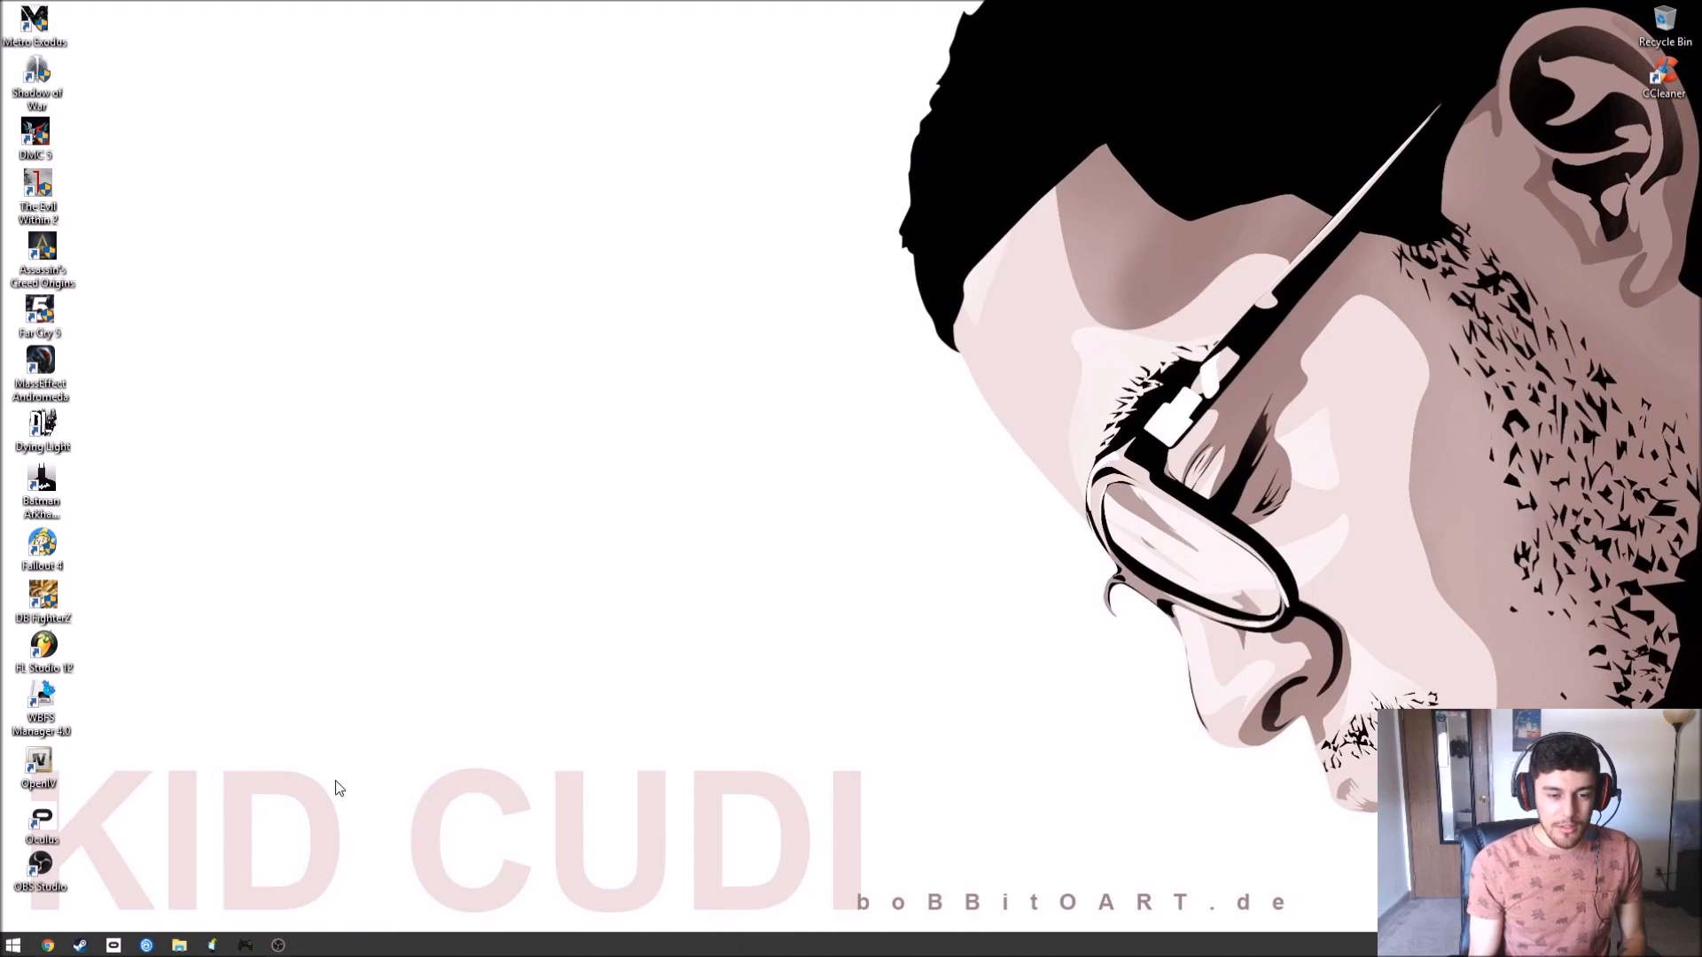
pyautogui.click(245, 945)
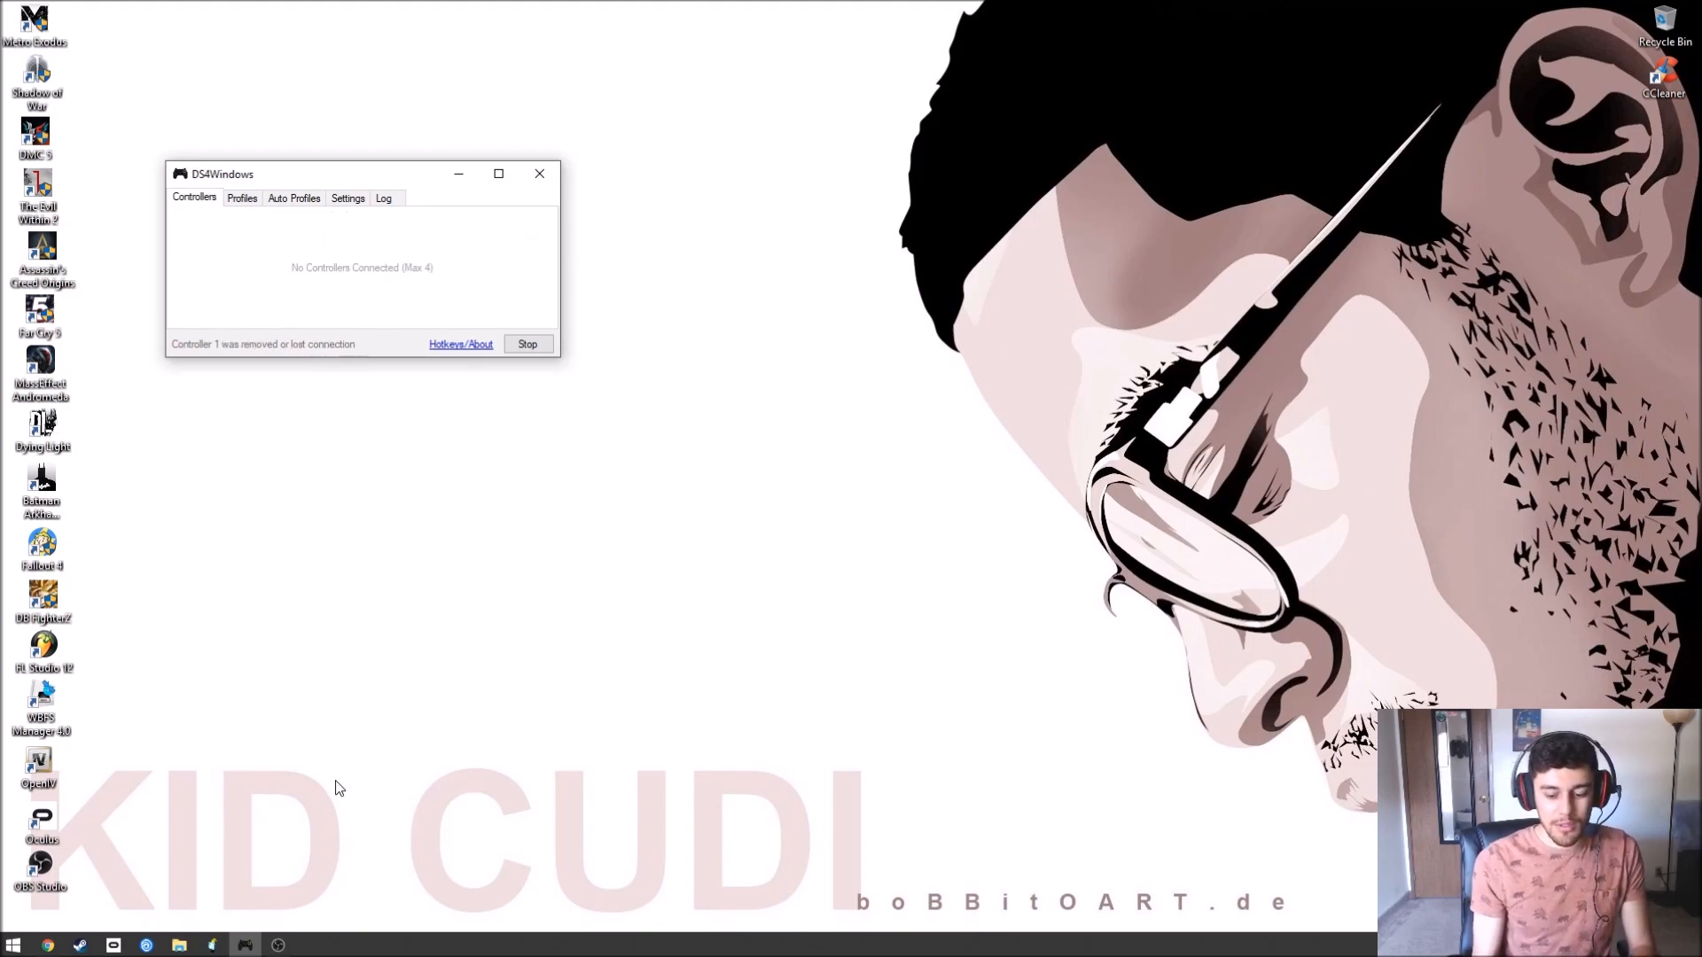
pyautogui.moveTo(451, 213)
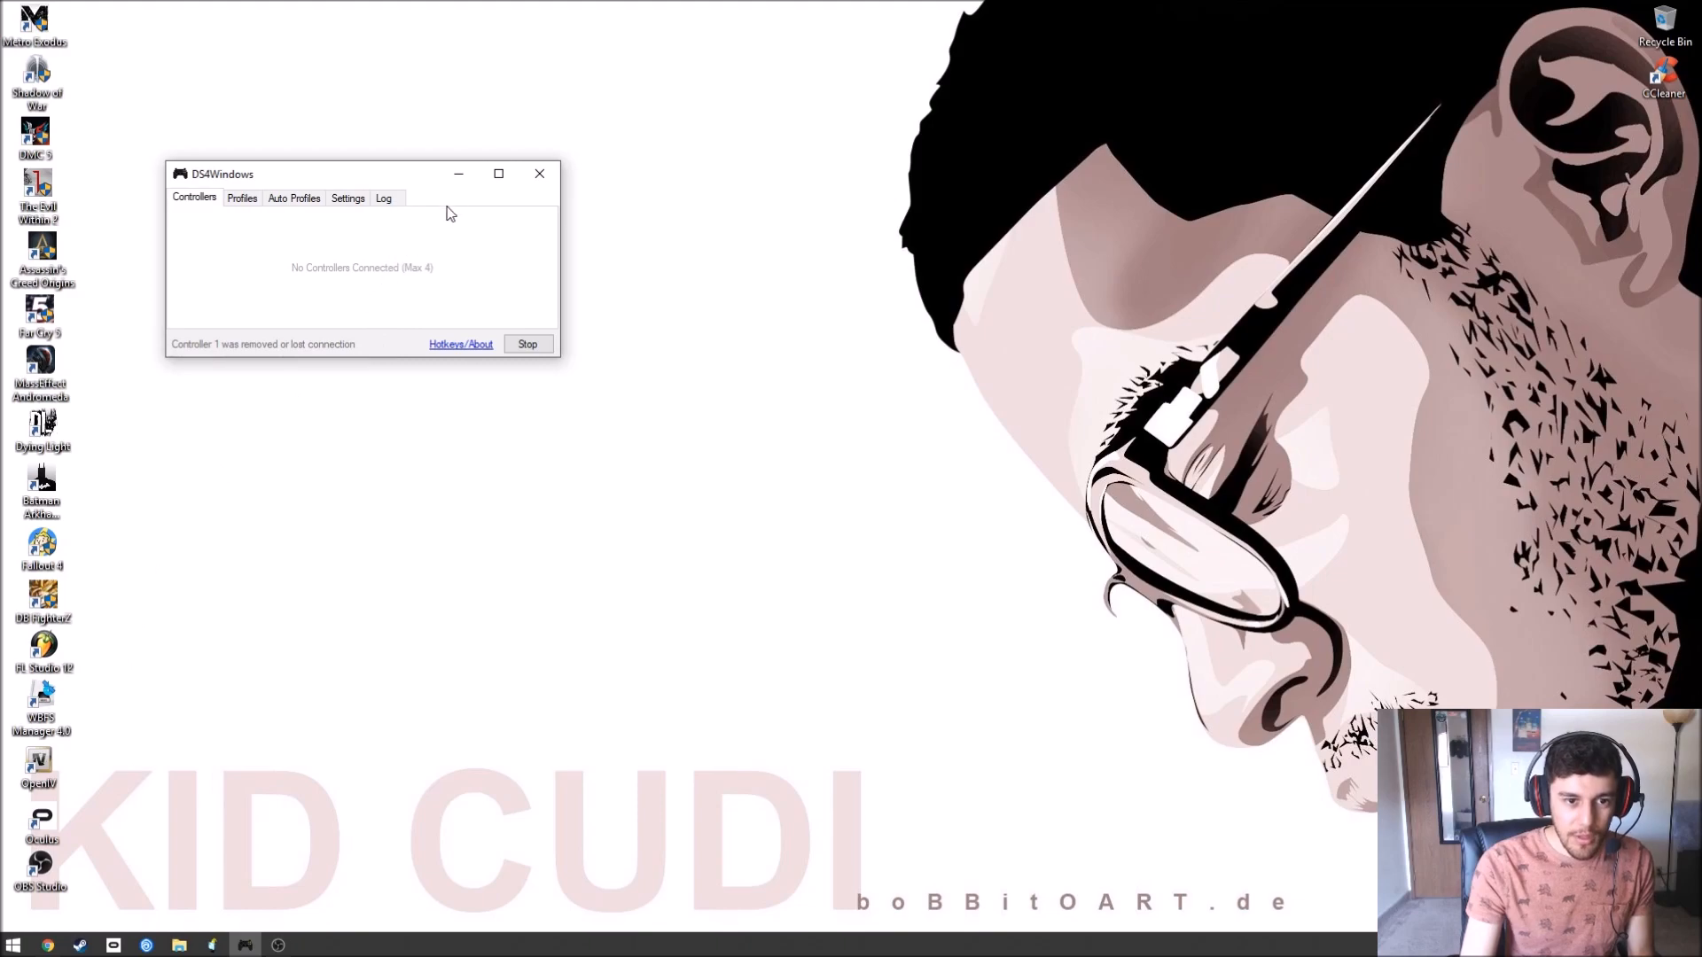
# Check the Controllers tab, which reports No Controllers Connected (Max 4).
pyautogui.click(539, 174)
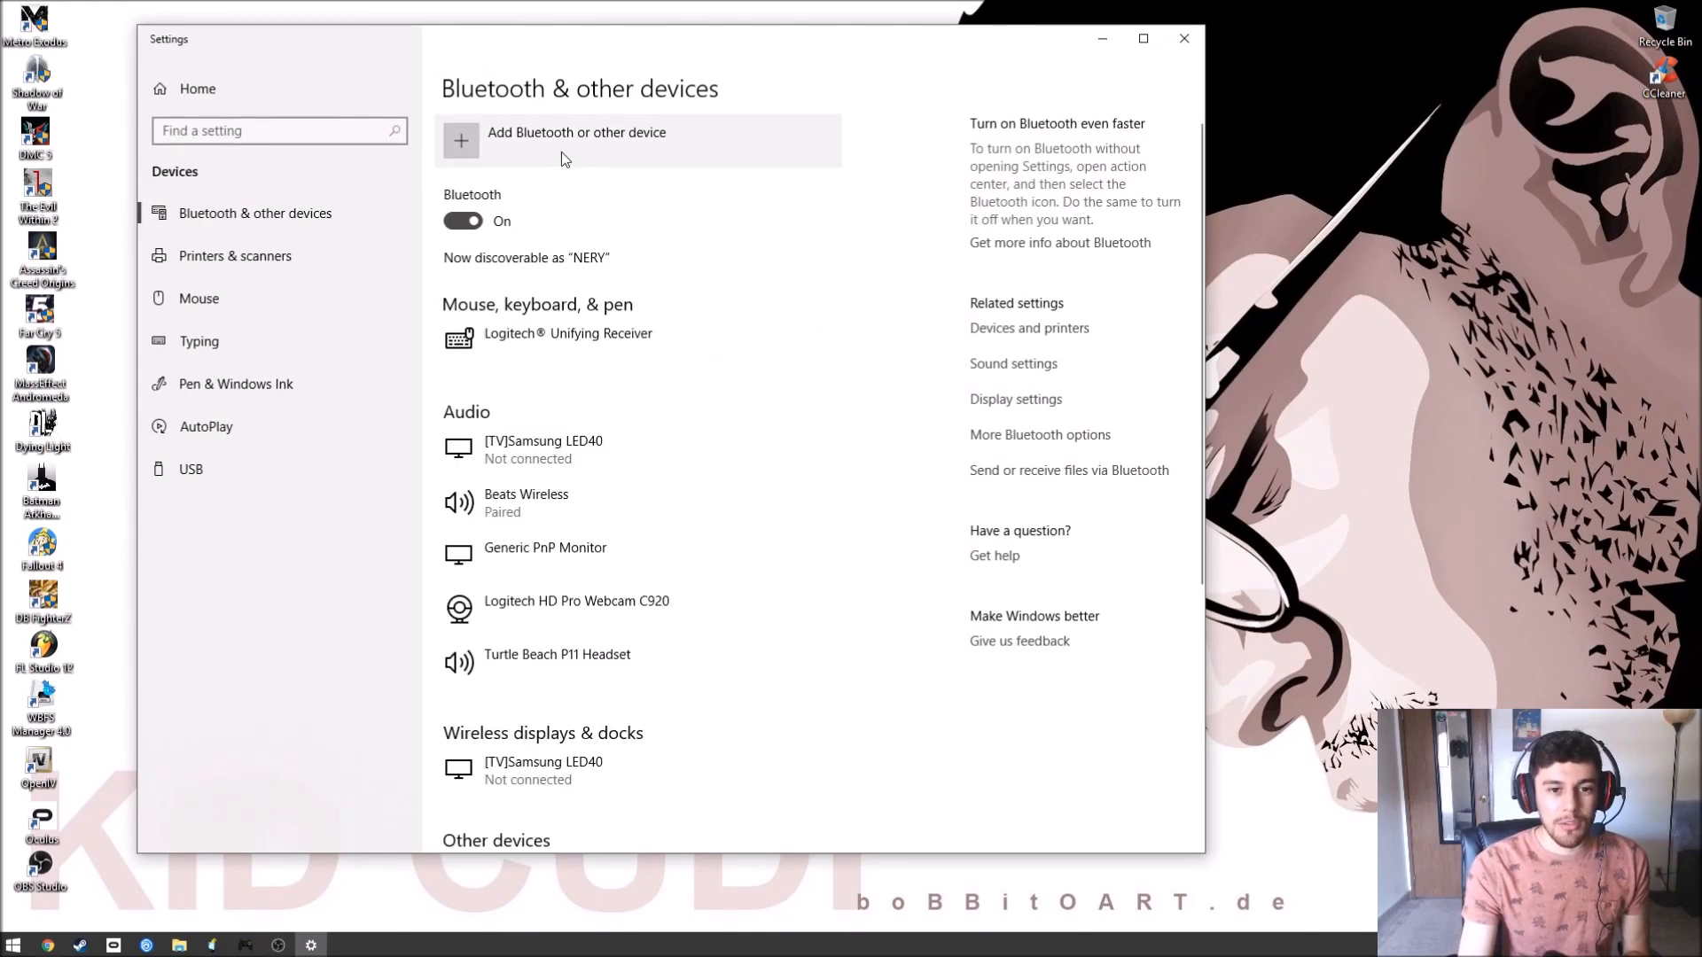
# Add a Bluetooth device and pair the Wireless Controller.
pyautogui.click(576, 131)
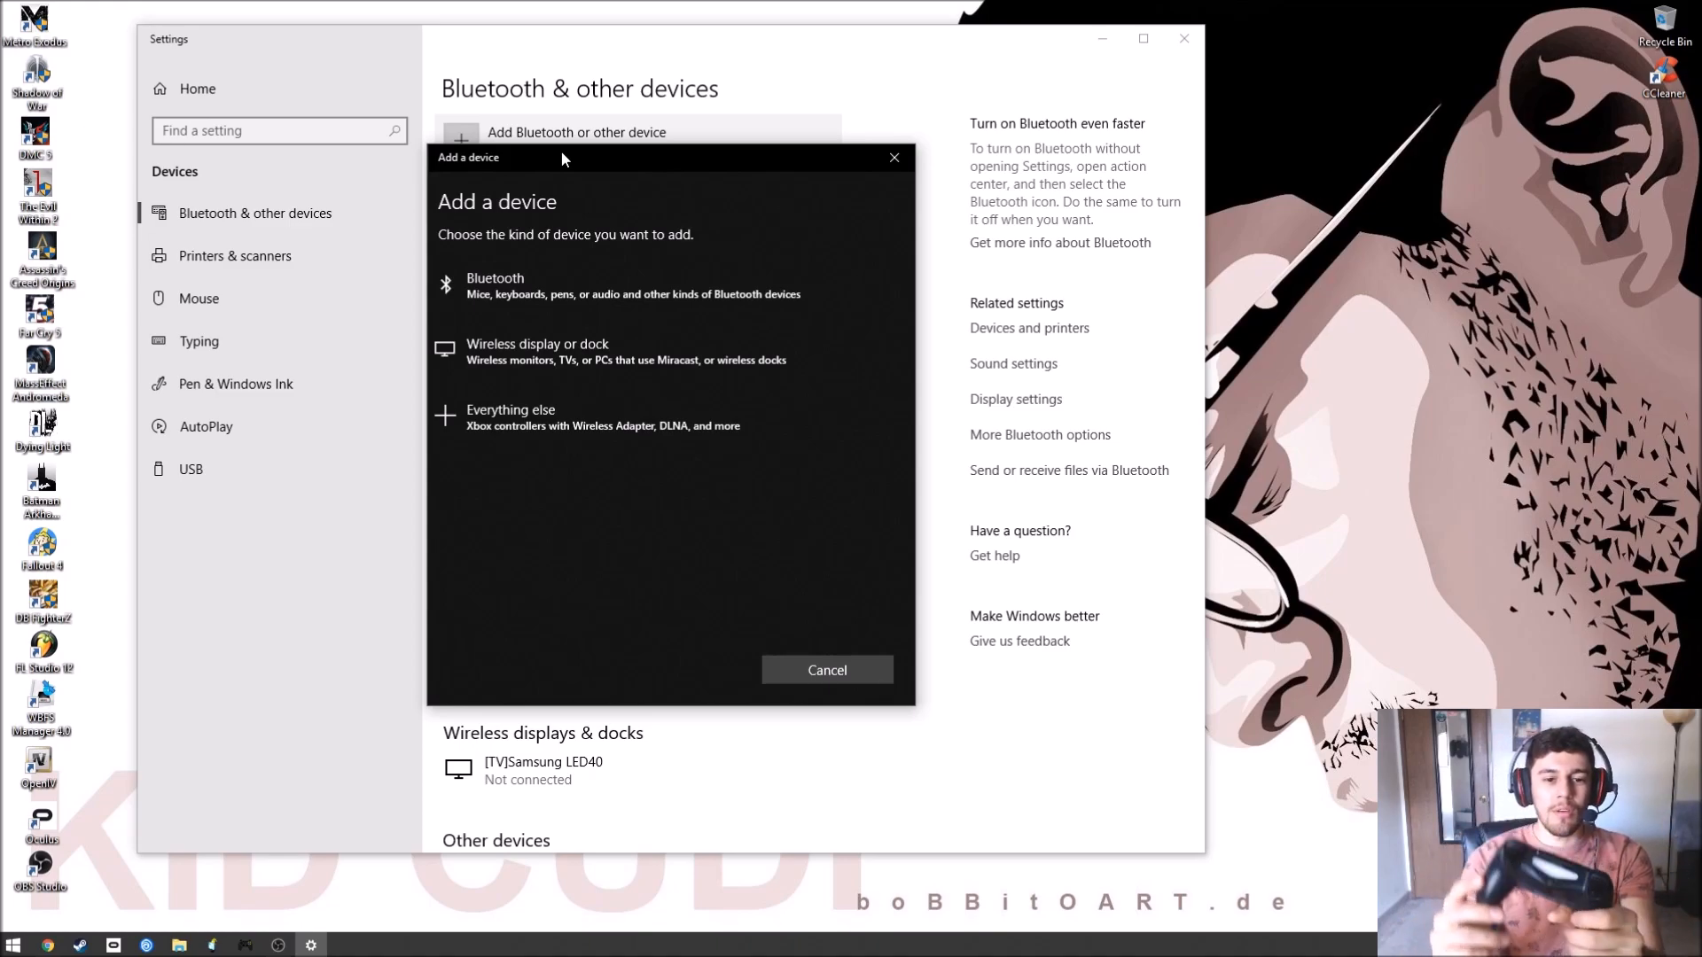
pyautogui.click(495, 284)
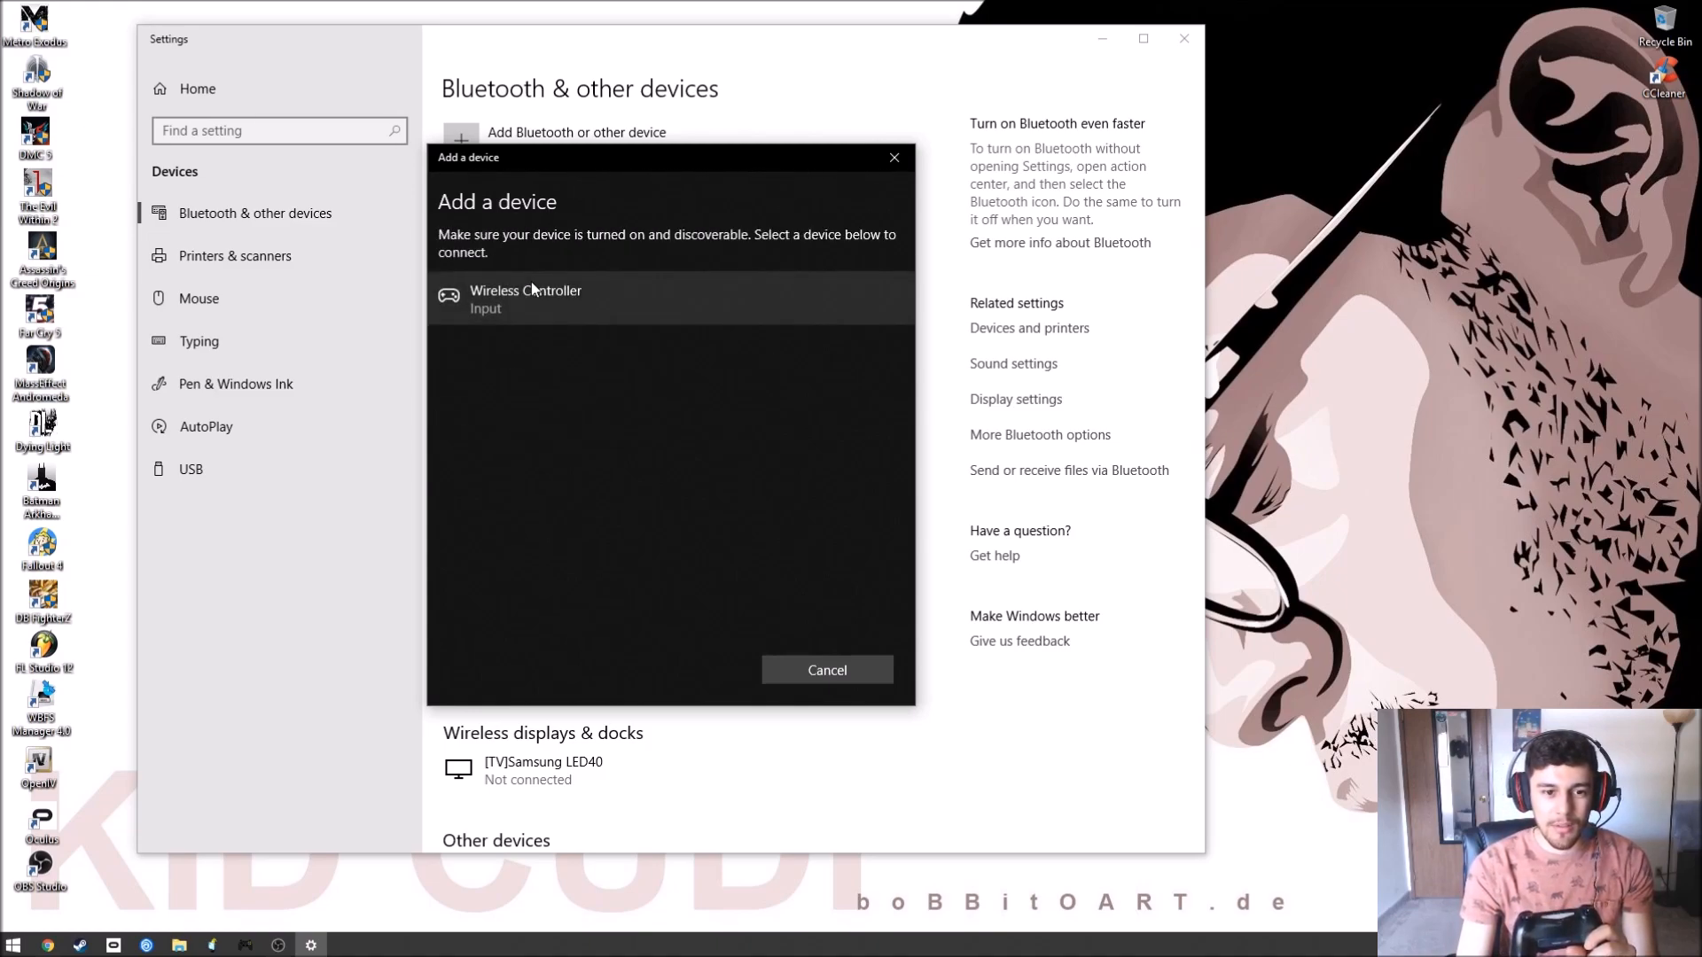
pyautogui.click(524, 298)
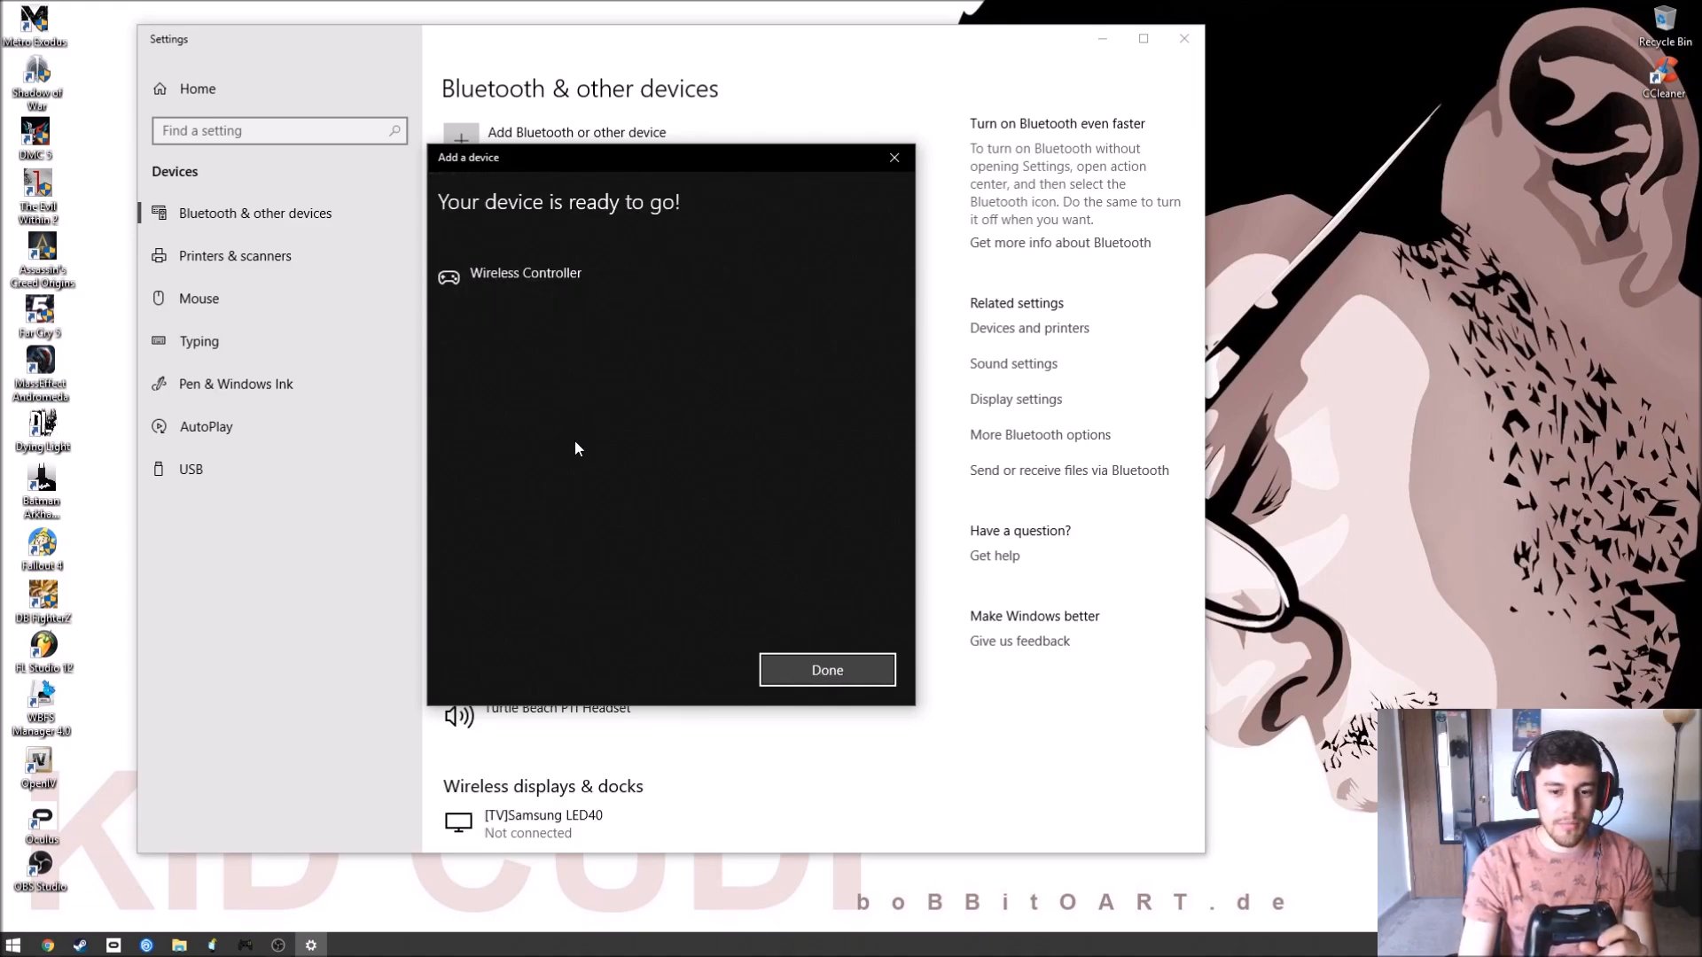
# Finish adding the controller, confirm it shows Connected, and close Settings.
pyautogui.click(826, 670)
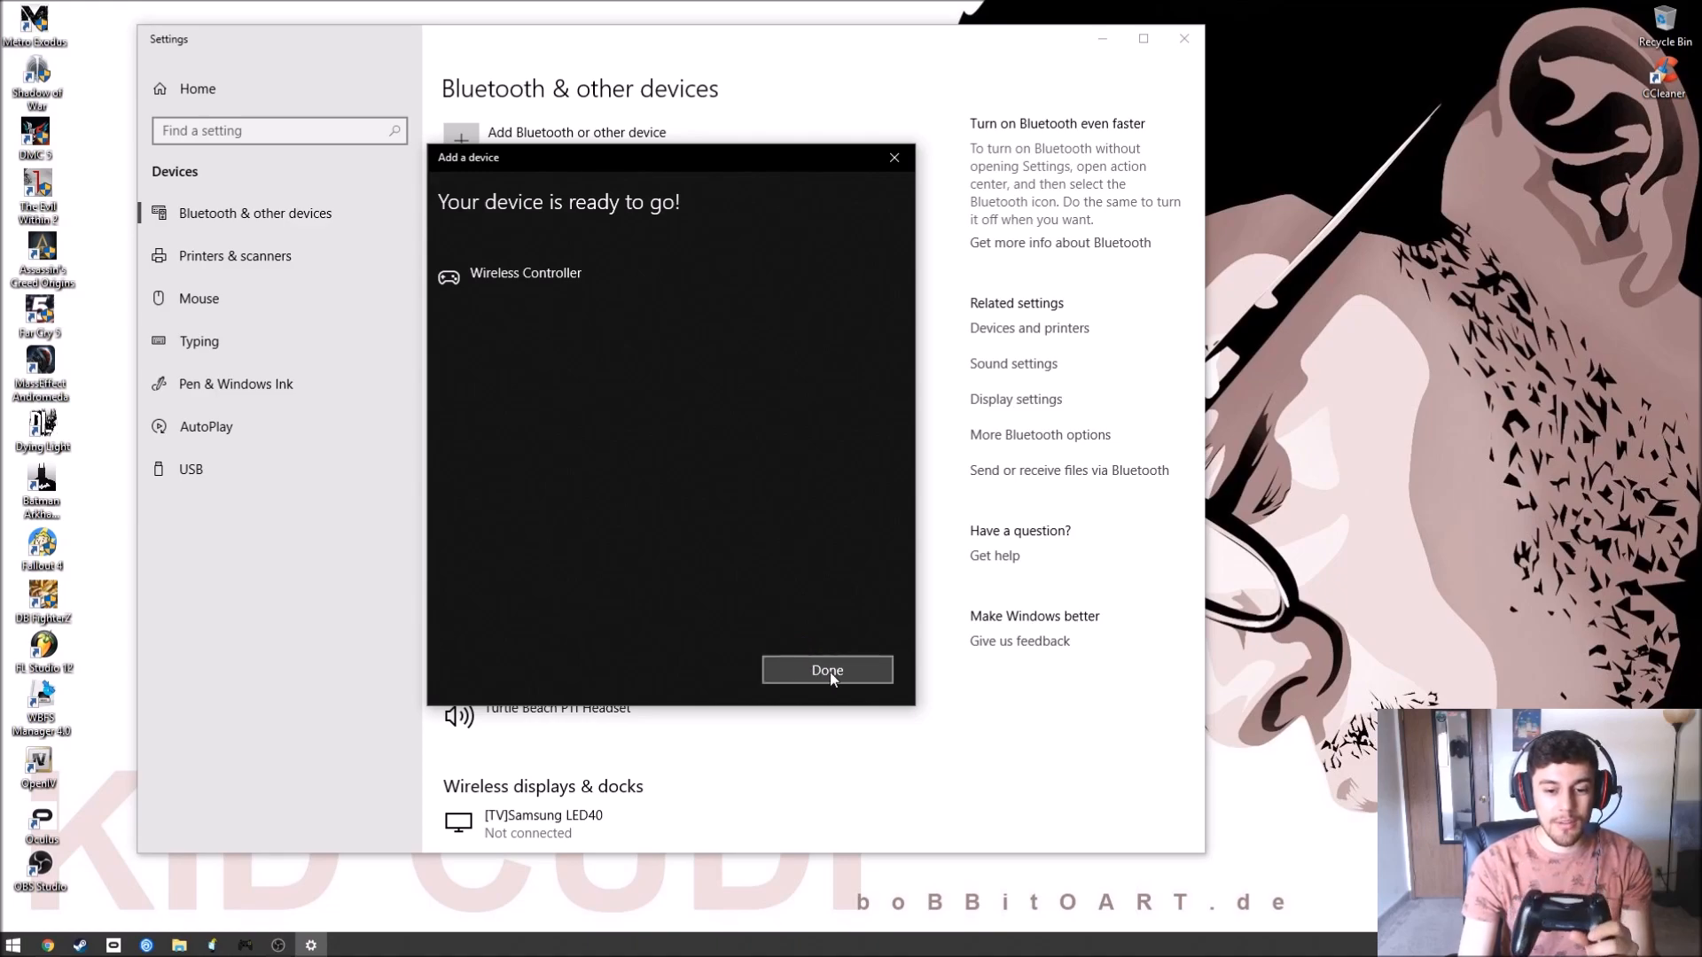
pyautogui.click(826, 670)
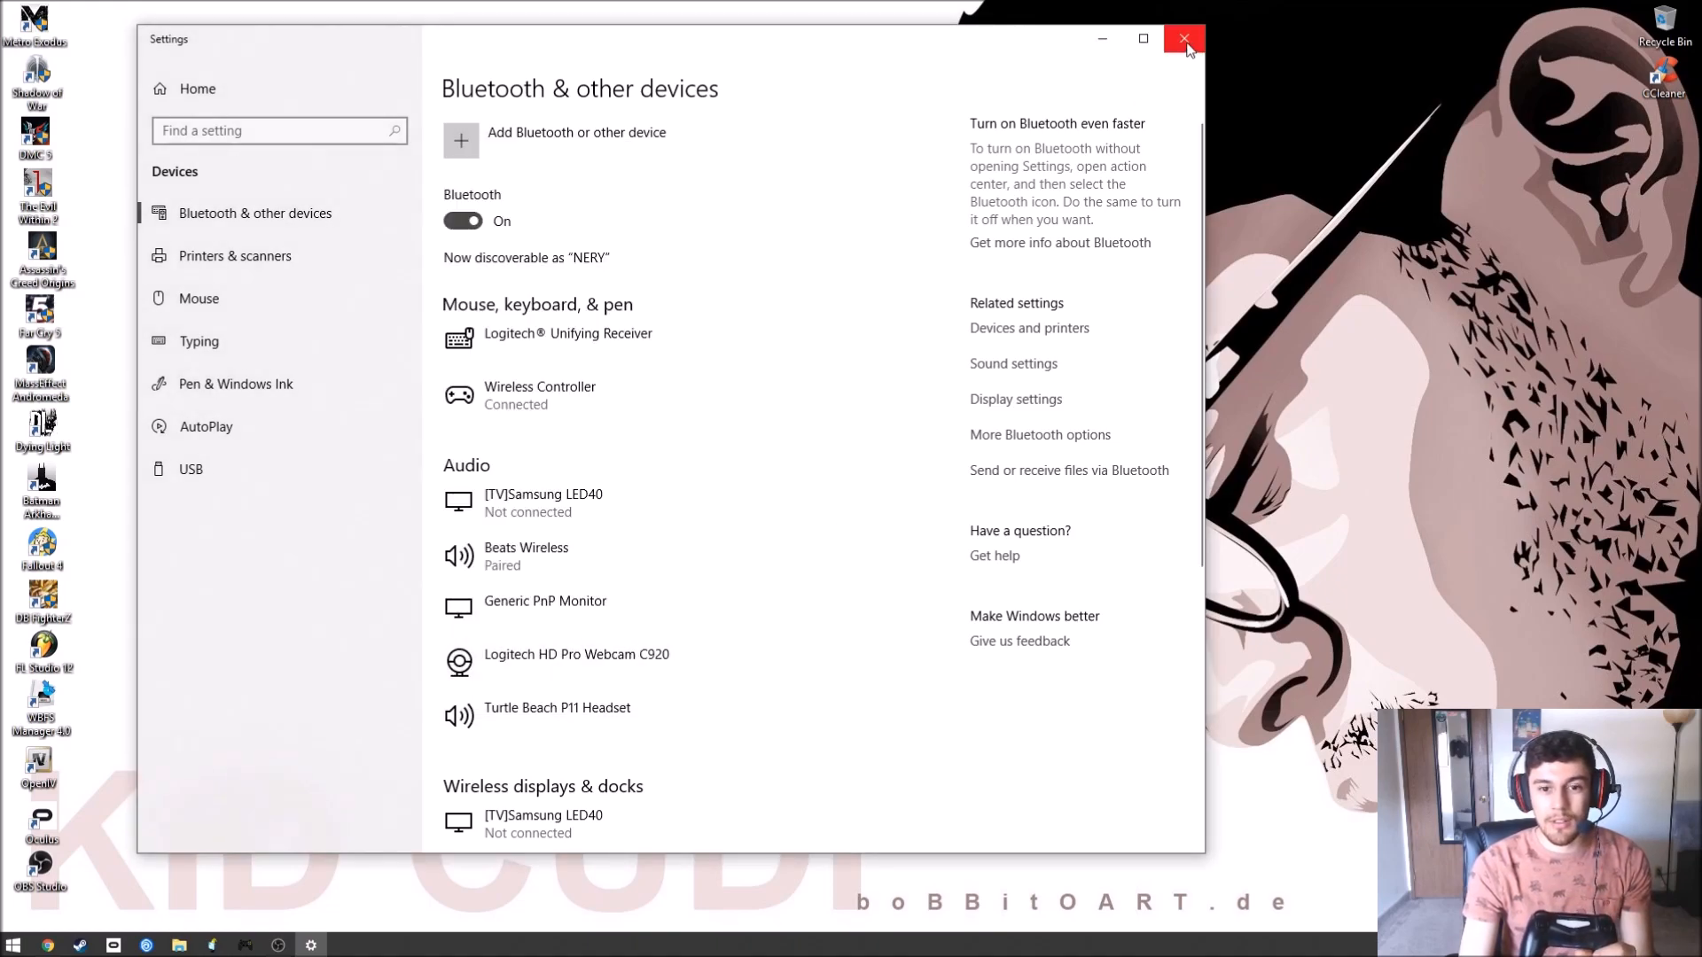
pyautogui.click(1184, 39)
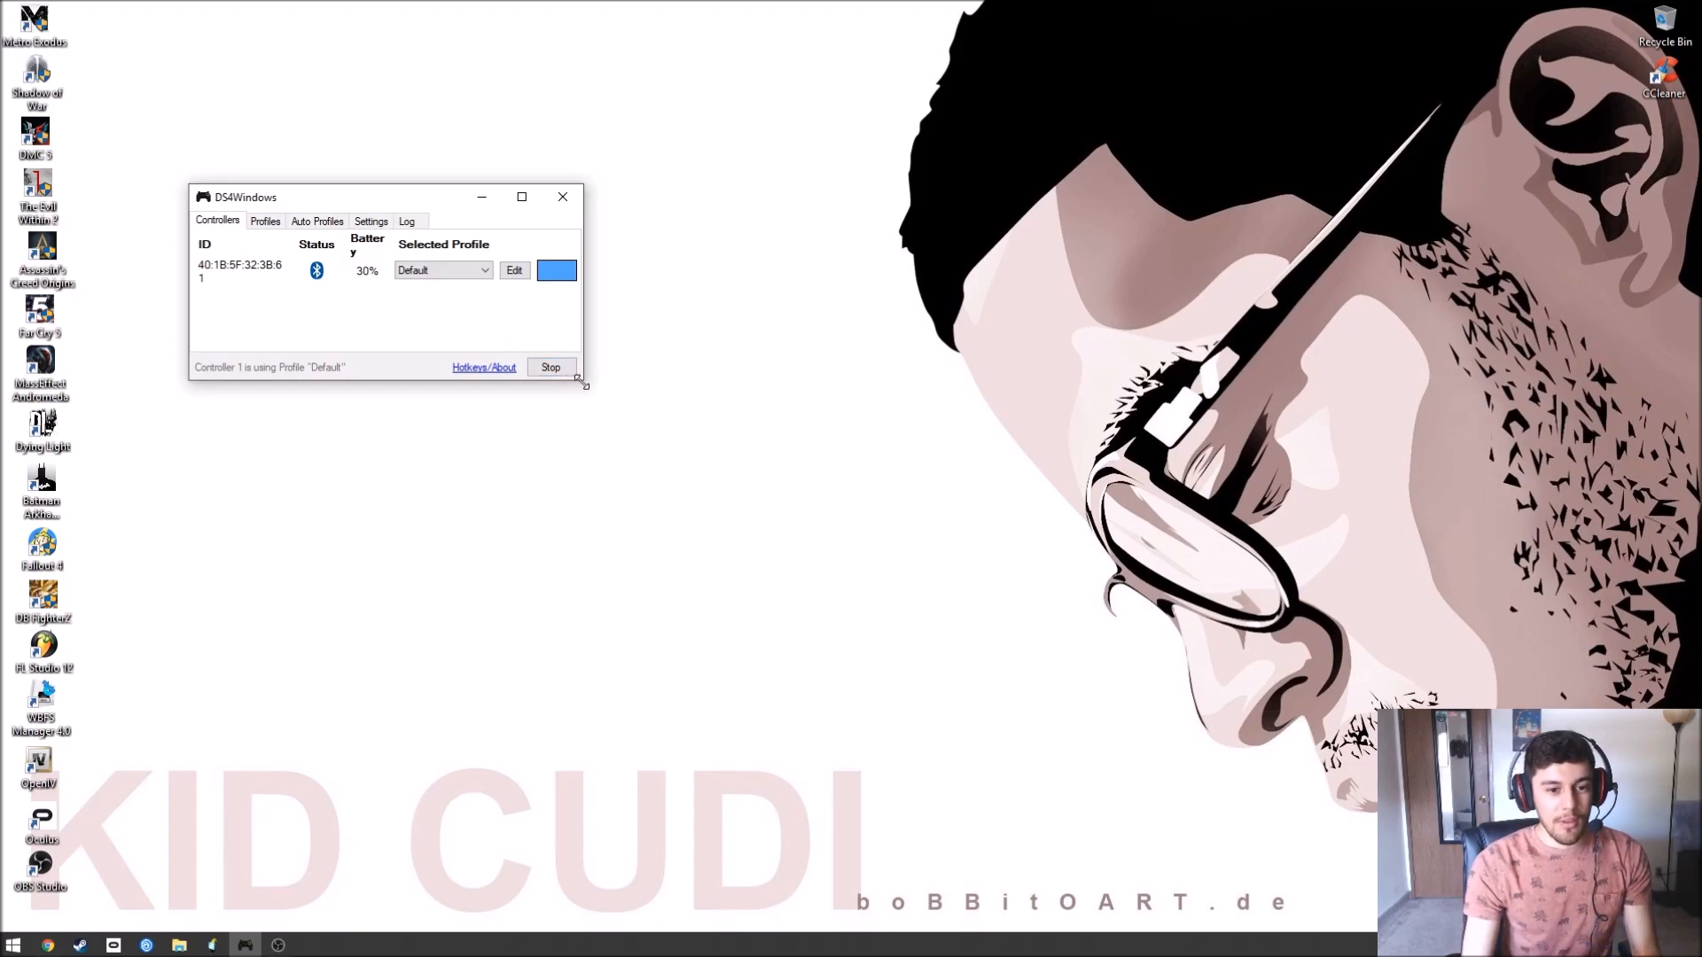
# Enlarge the DS4Windows window and edit the Bluetooth controller's Default profile.
pyautogui.moveTo(582, 379); pyautogui.dragTo(610, 398)
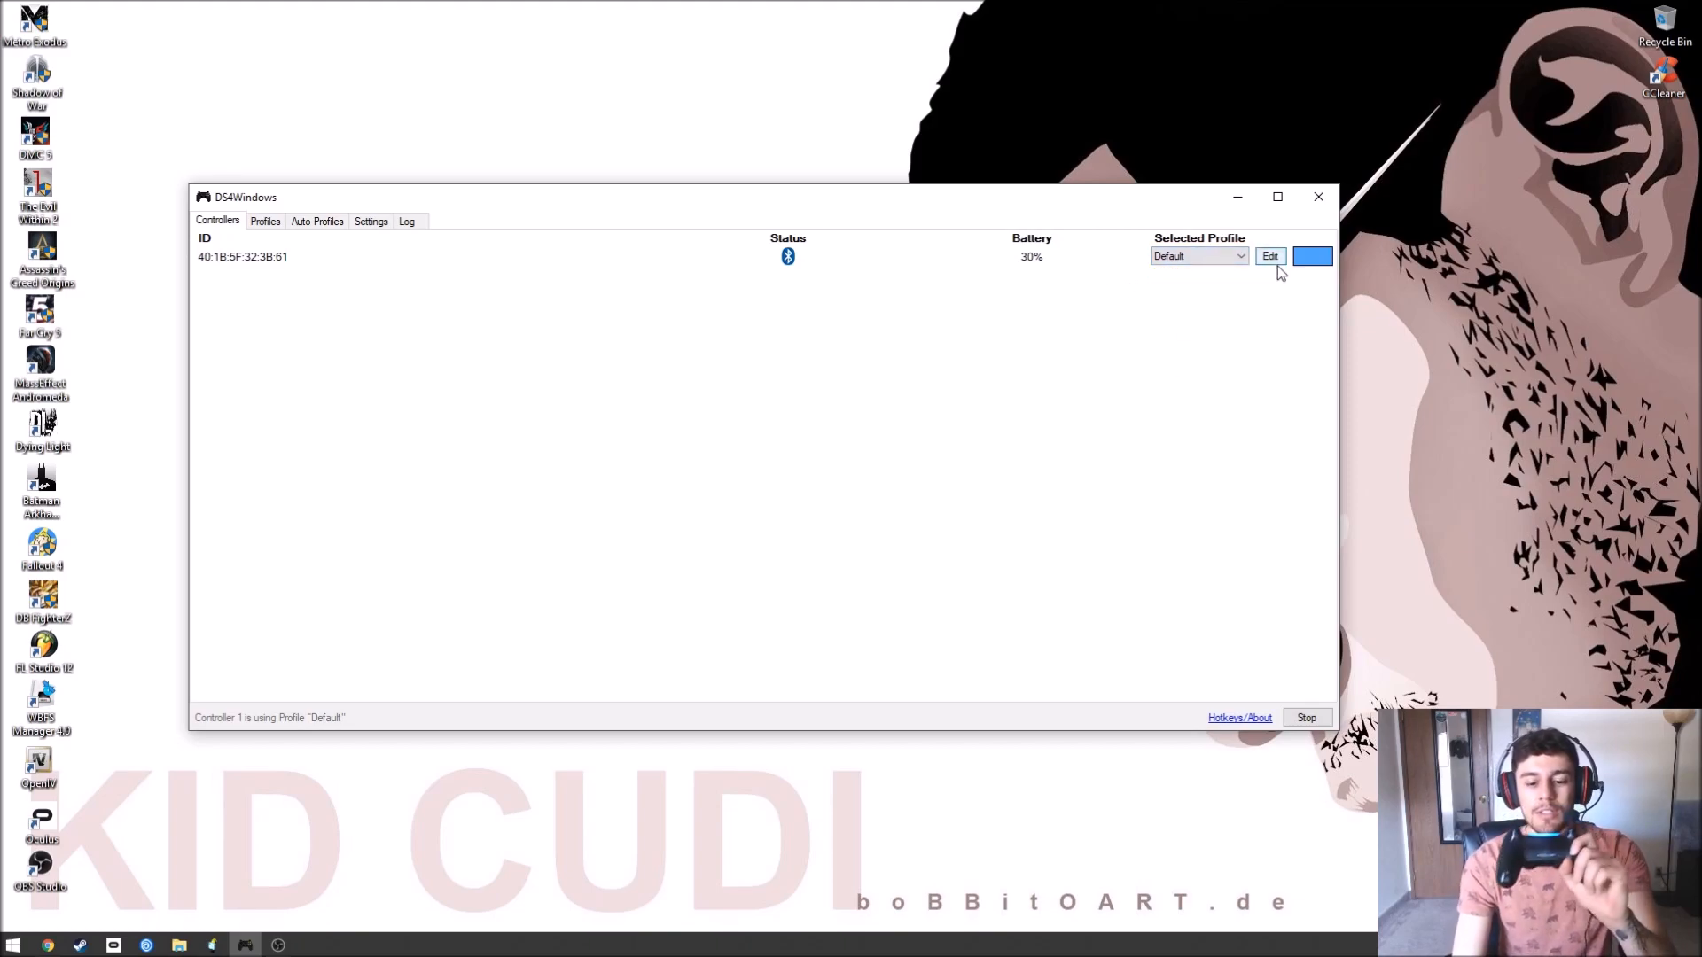
pyautogui.click(1270, 255)
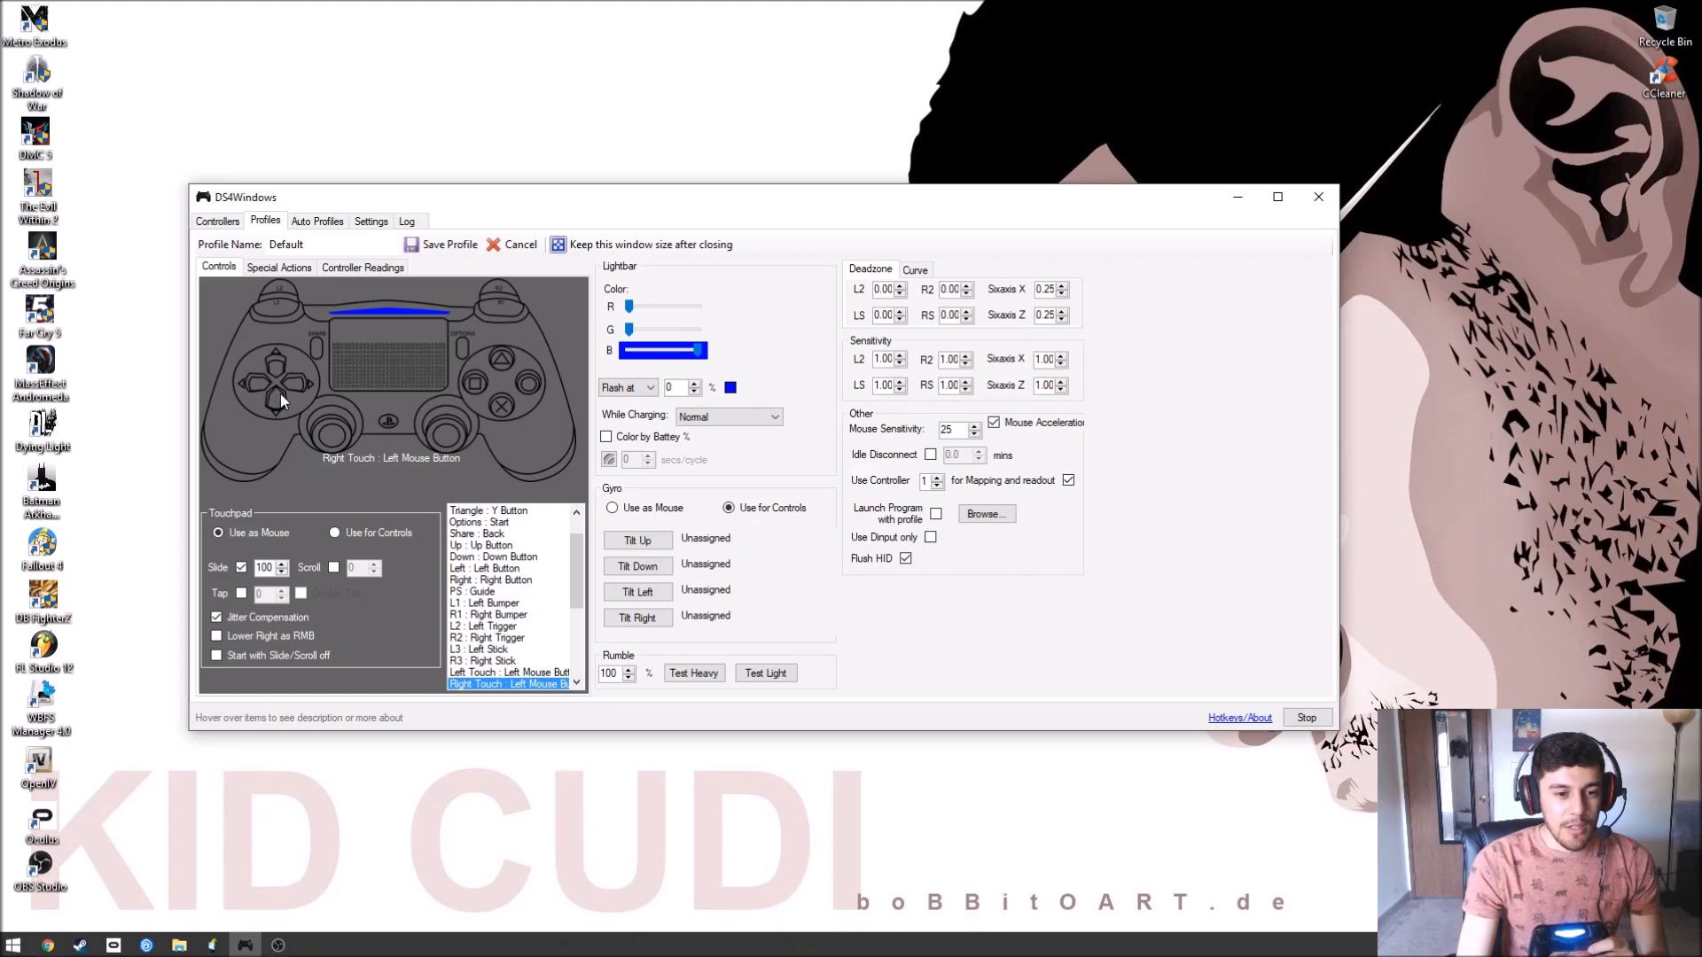
# Assign Back as the Share button's action and return to the Controllers list.
pyautogui.click(495, 555)
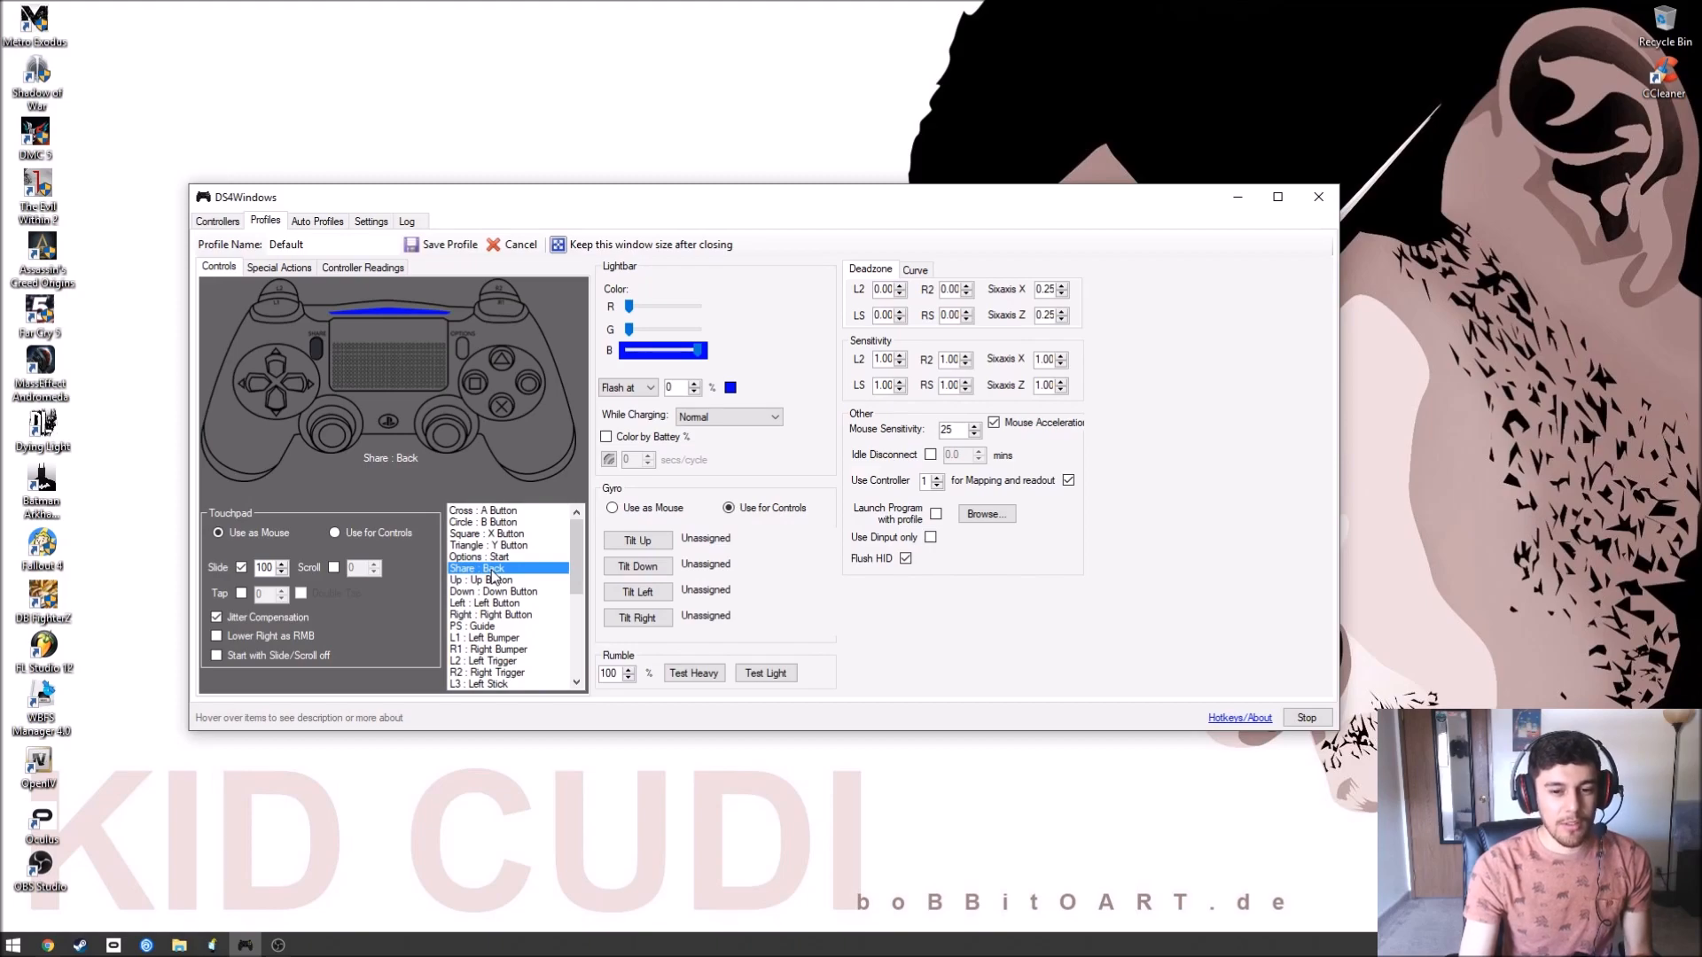
pyautogui.doubleClick(475, 568)
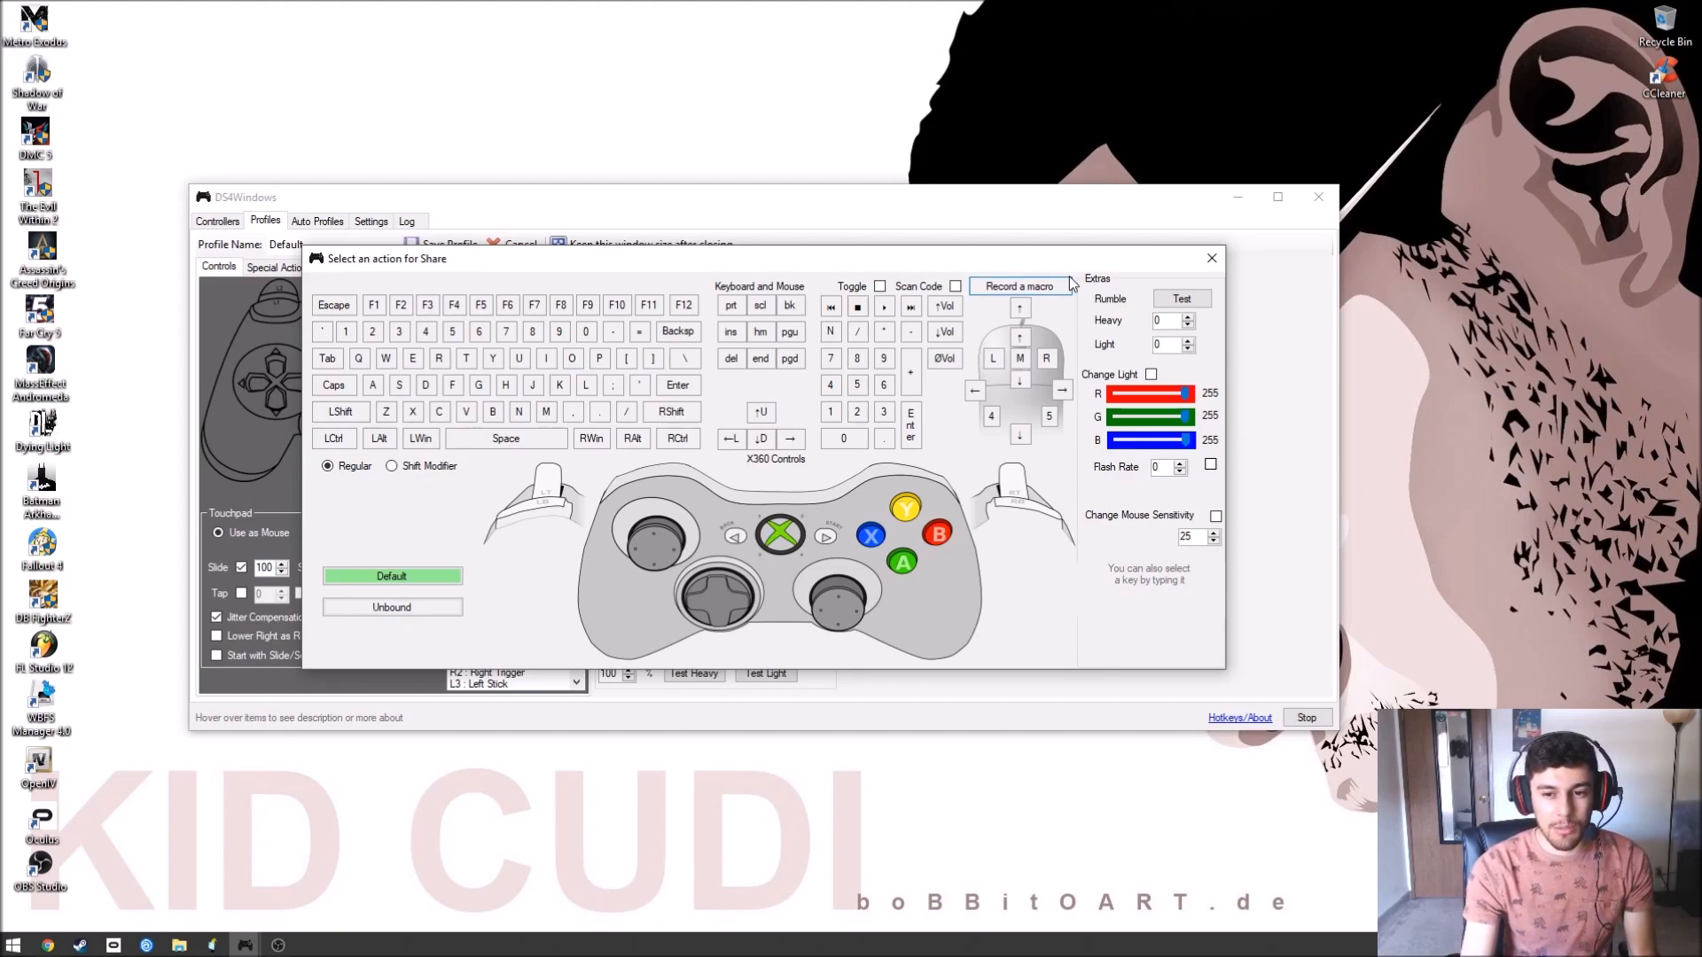
pyautogui.click(1211, 258)
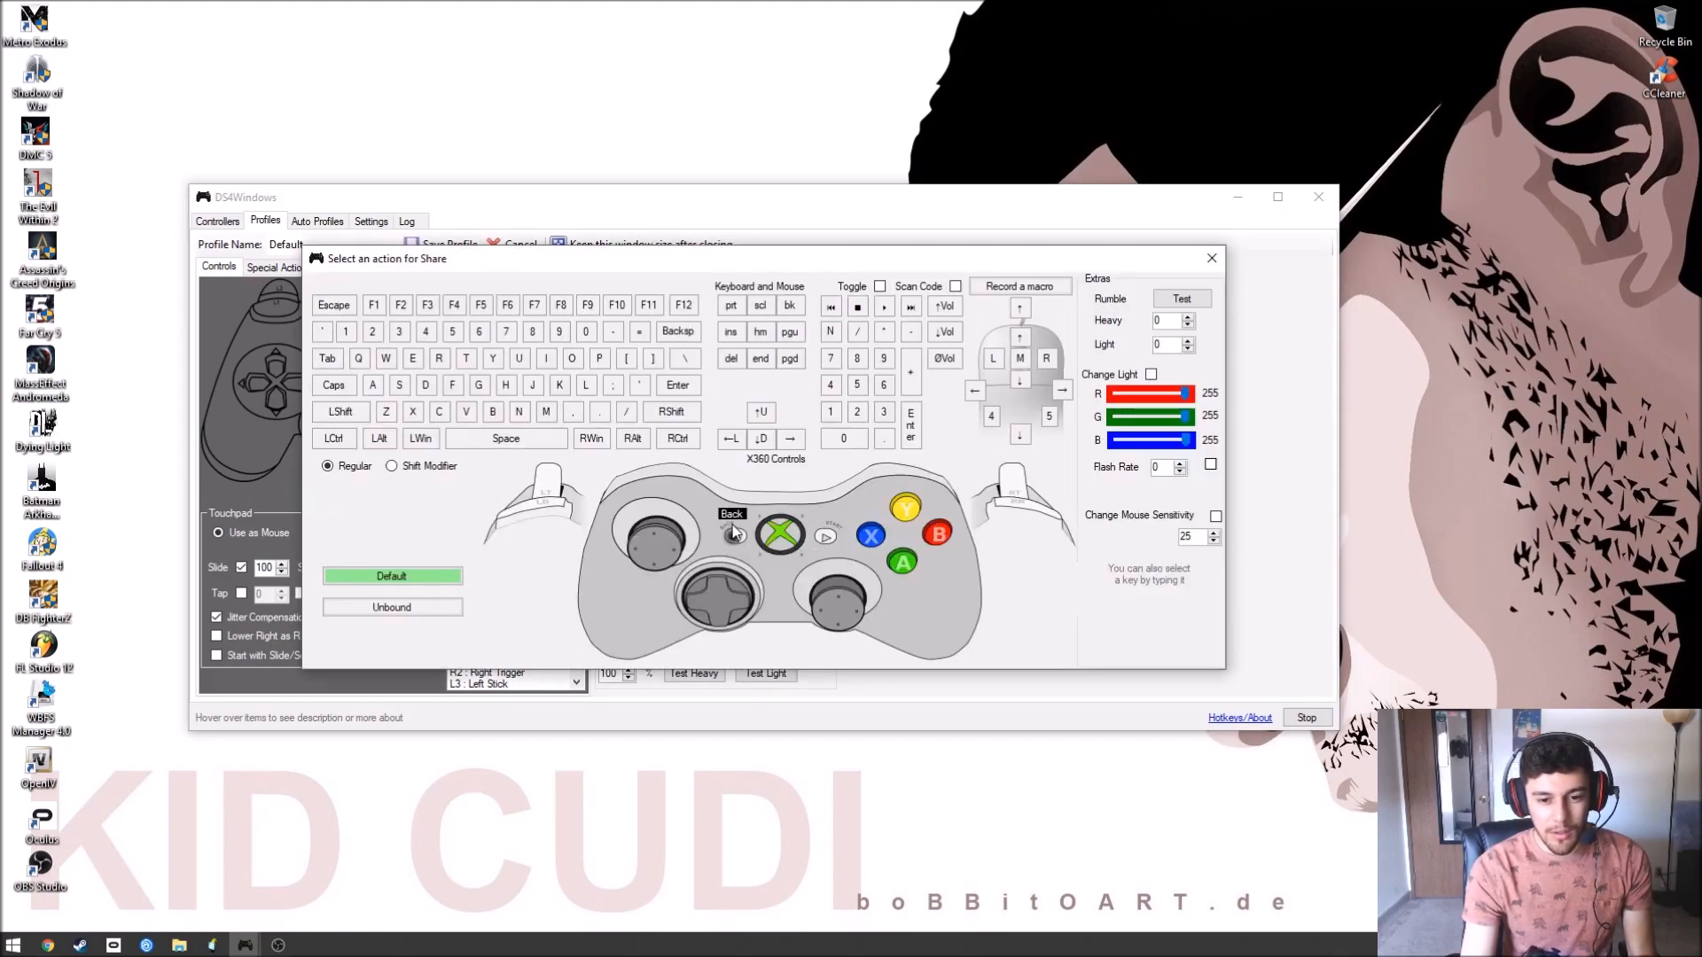
pyautogui.click(1211, 259)
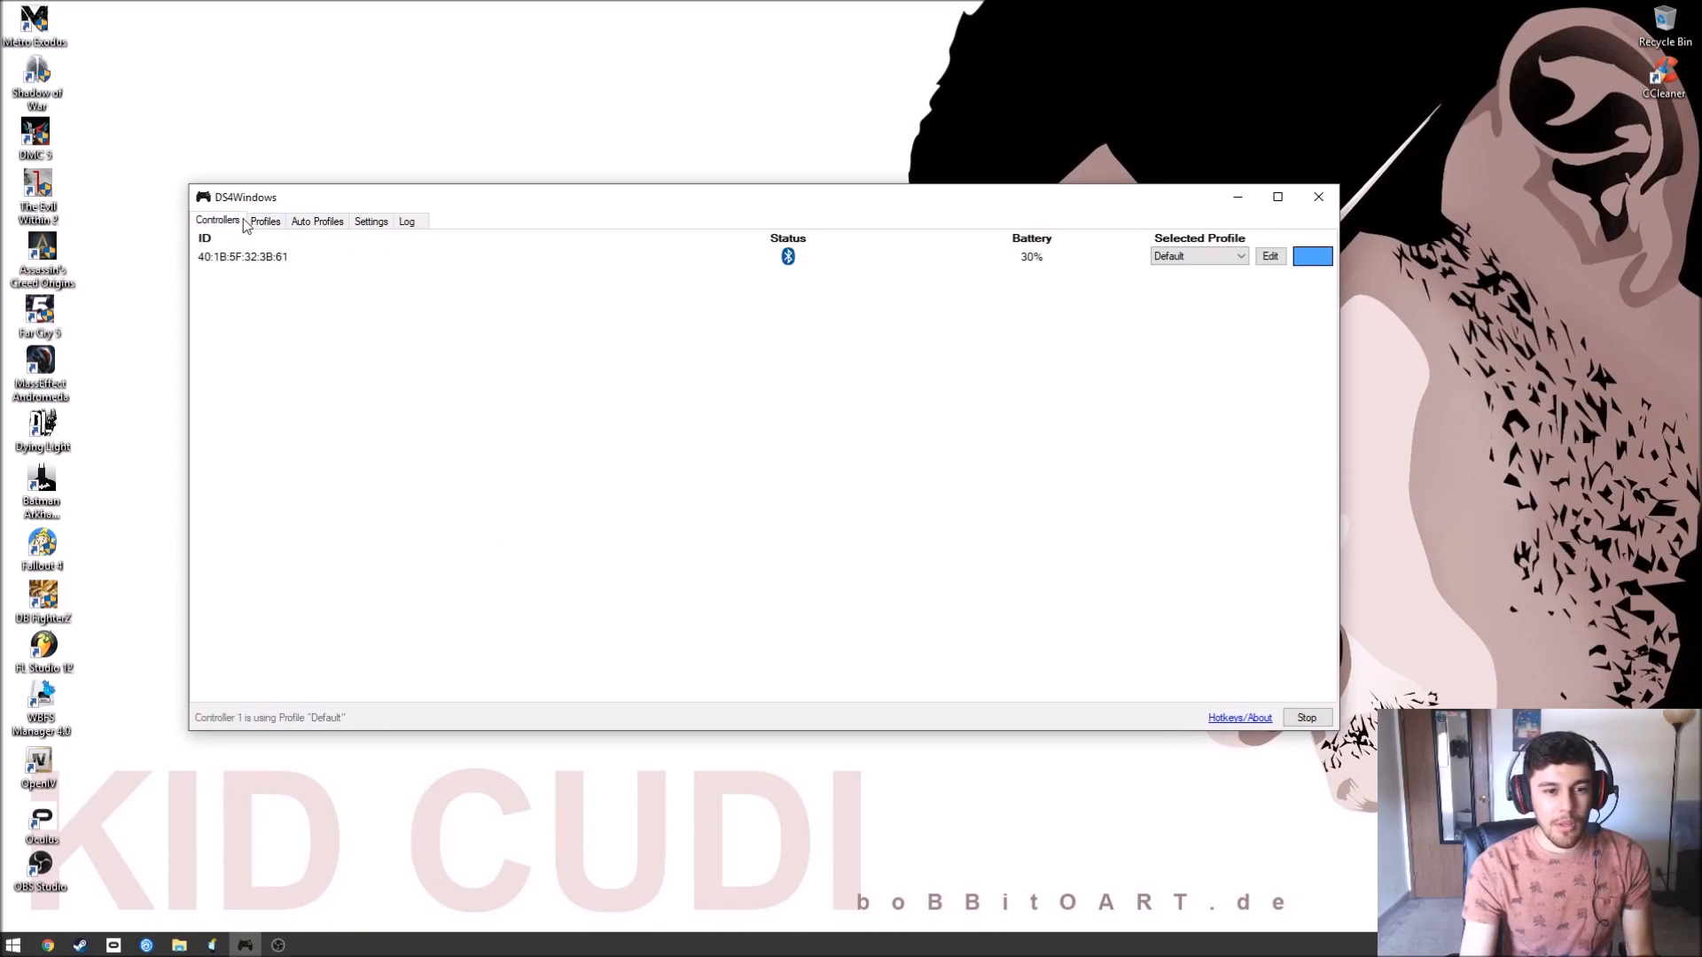
# Choose Use Custom Color for the light bar and make it green.
pyautogui.click(265, 222)
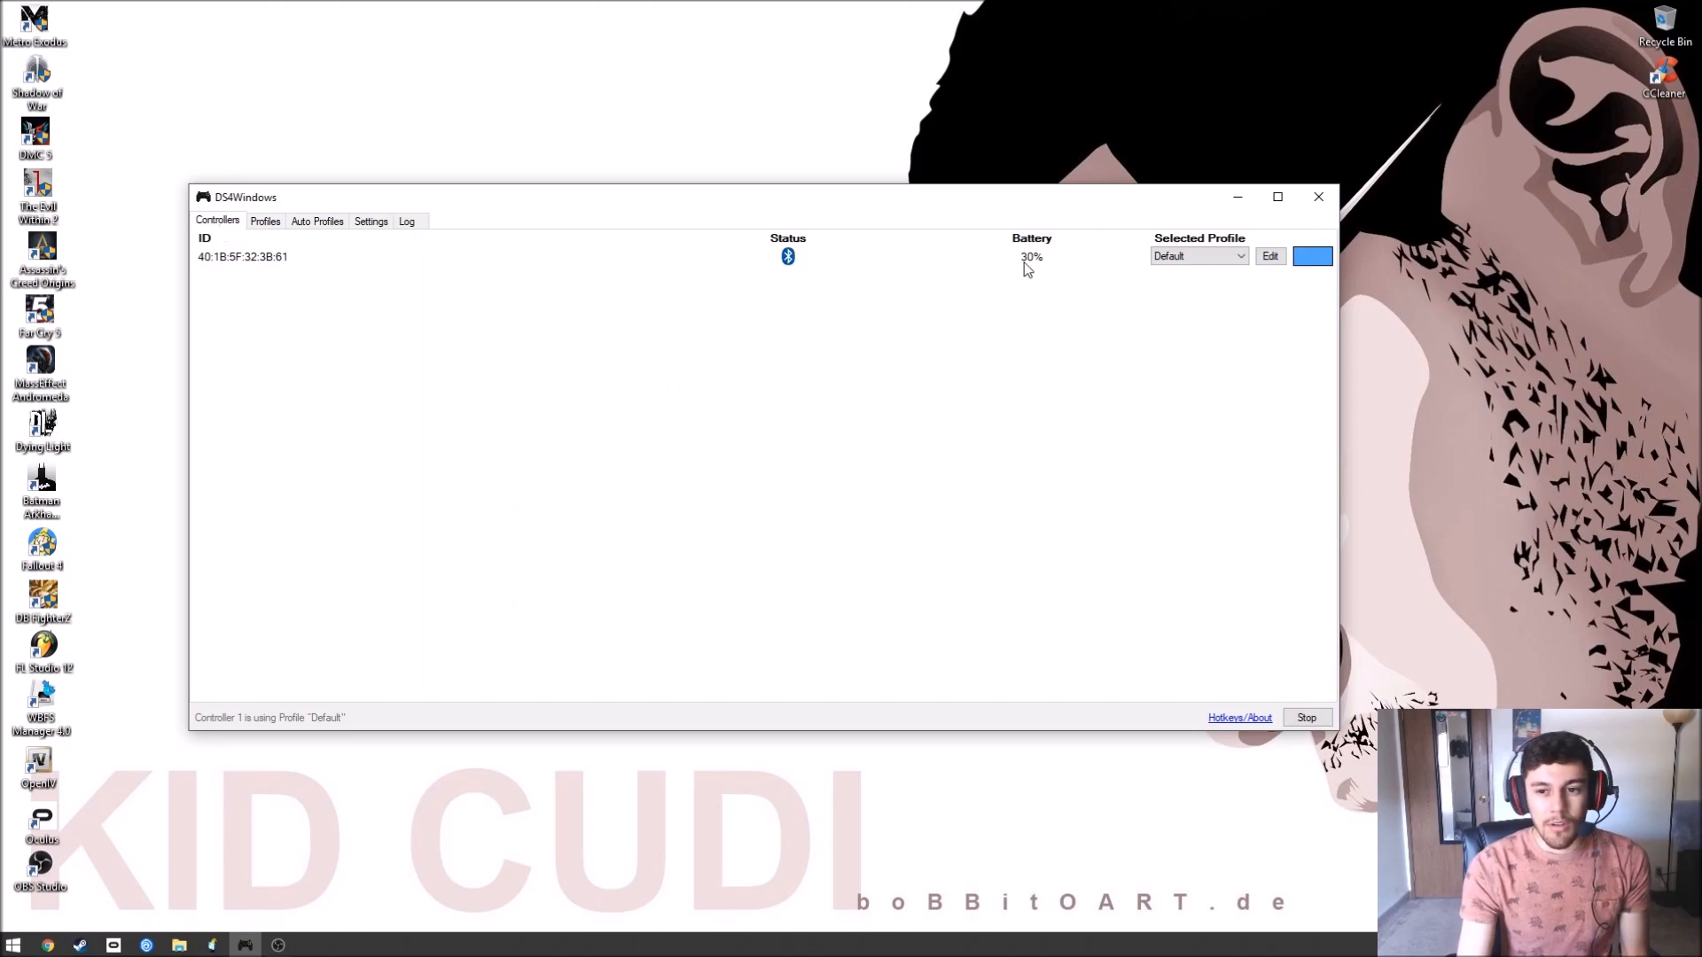
pyautogui.click(1312, 256)
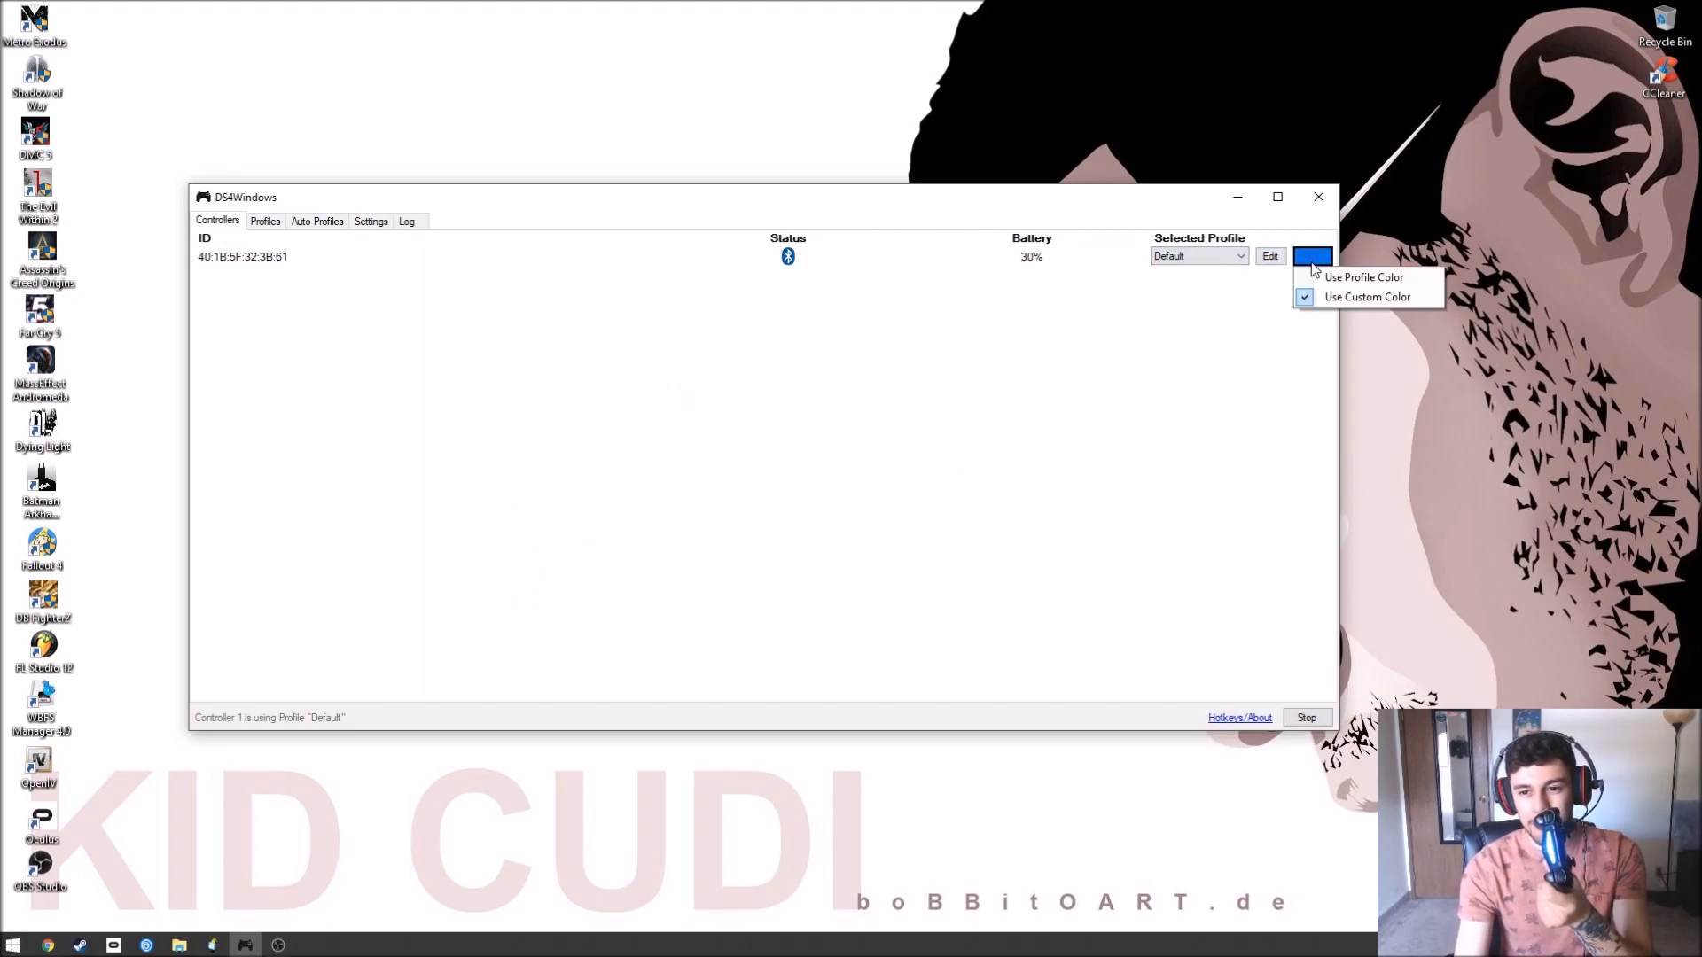
pyautogui.click(1367, 296)
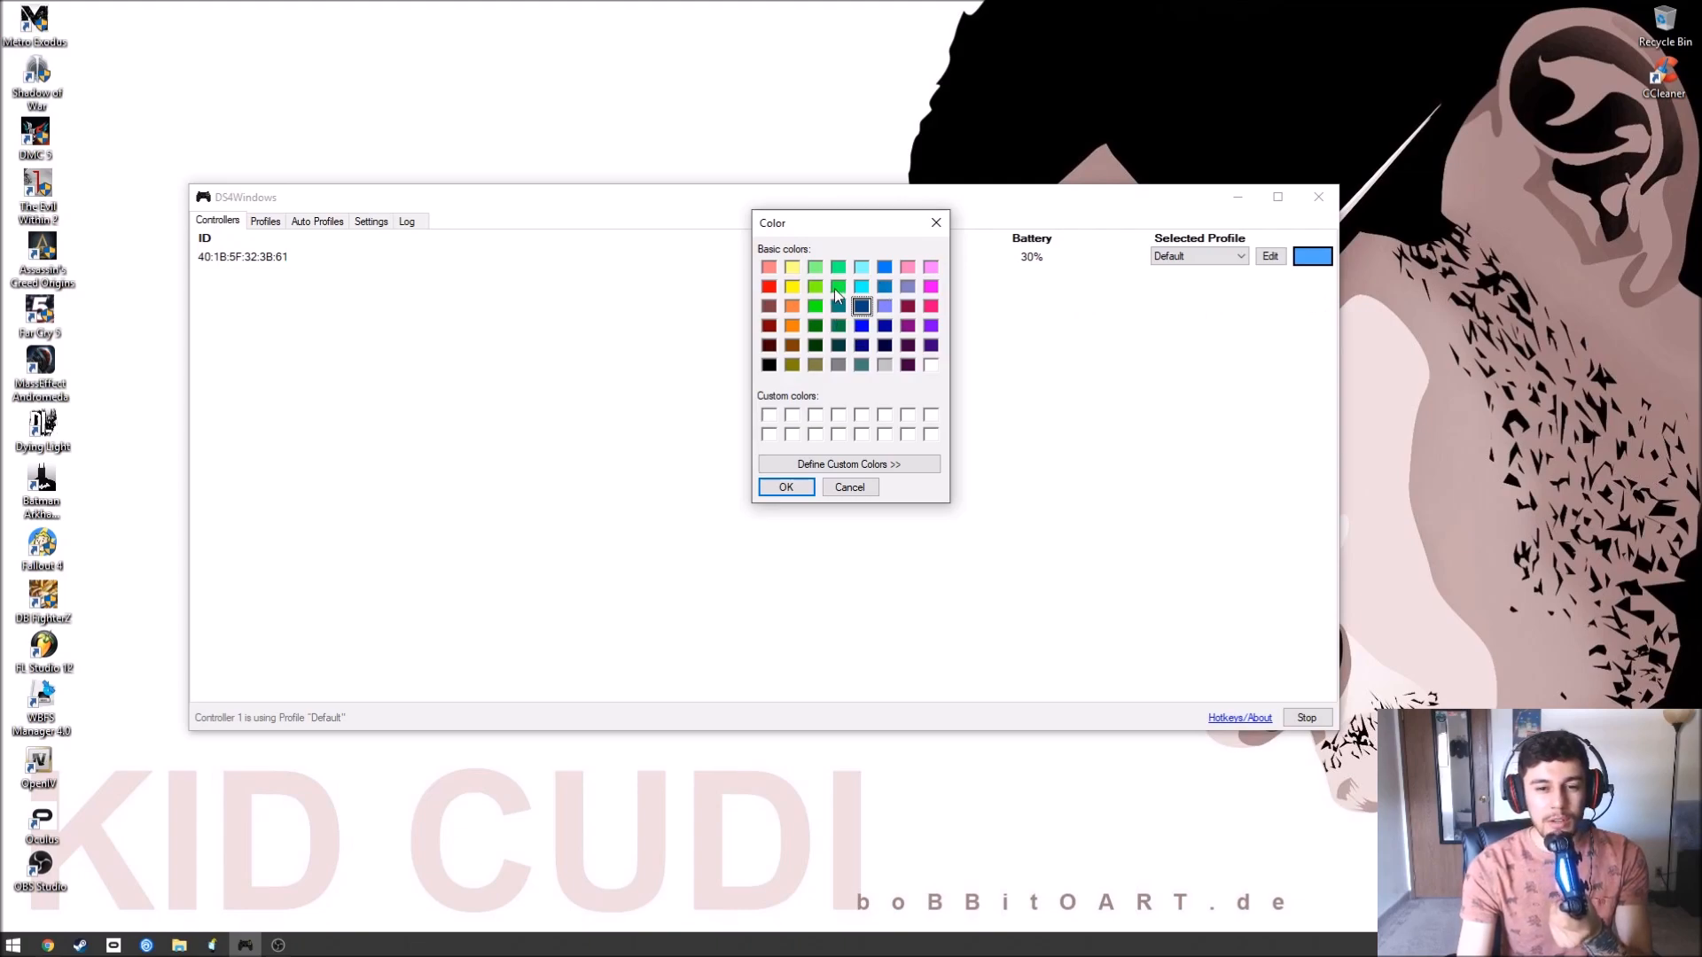
pyautogui.click(785, 486)
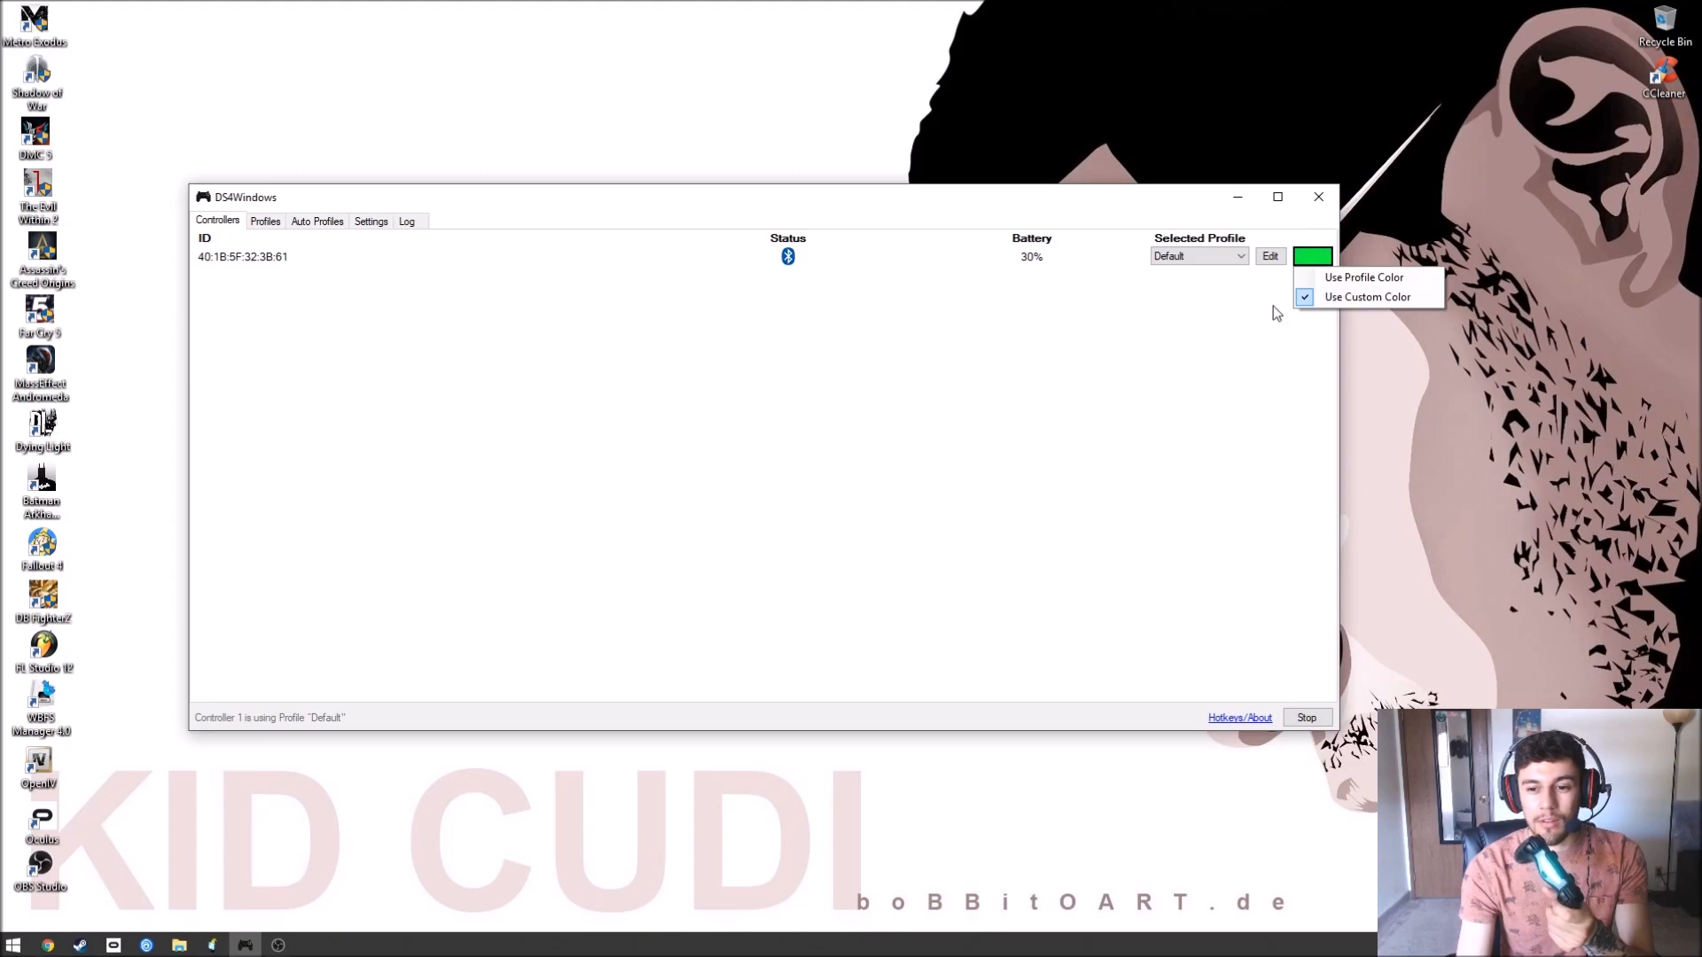
# Change the light-bar colour to black in the Color dialog.
pyautogui.click(1367, 296)
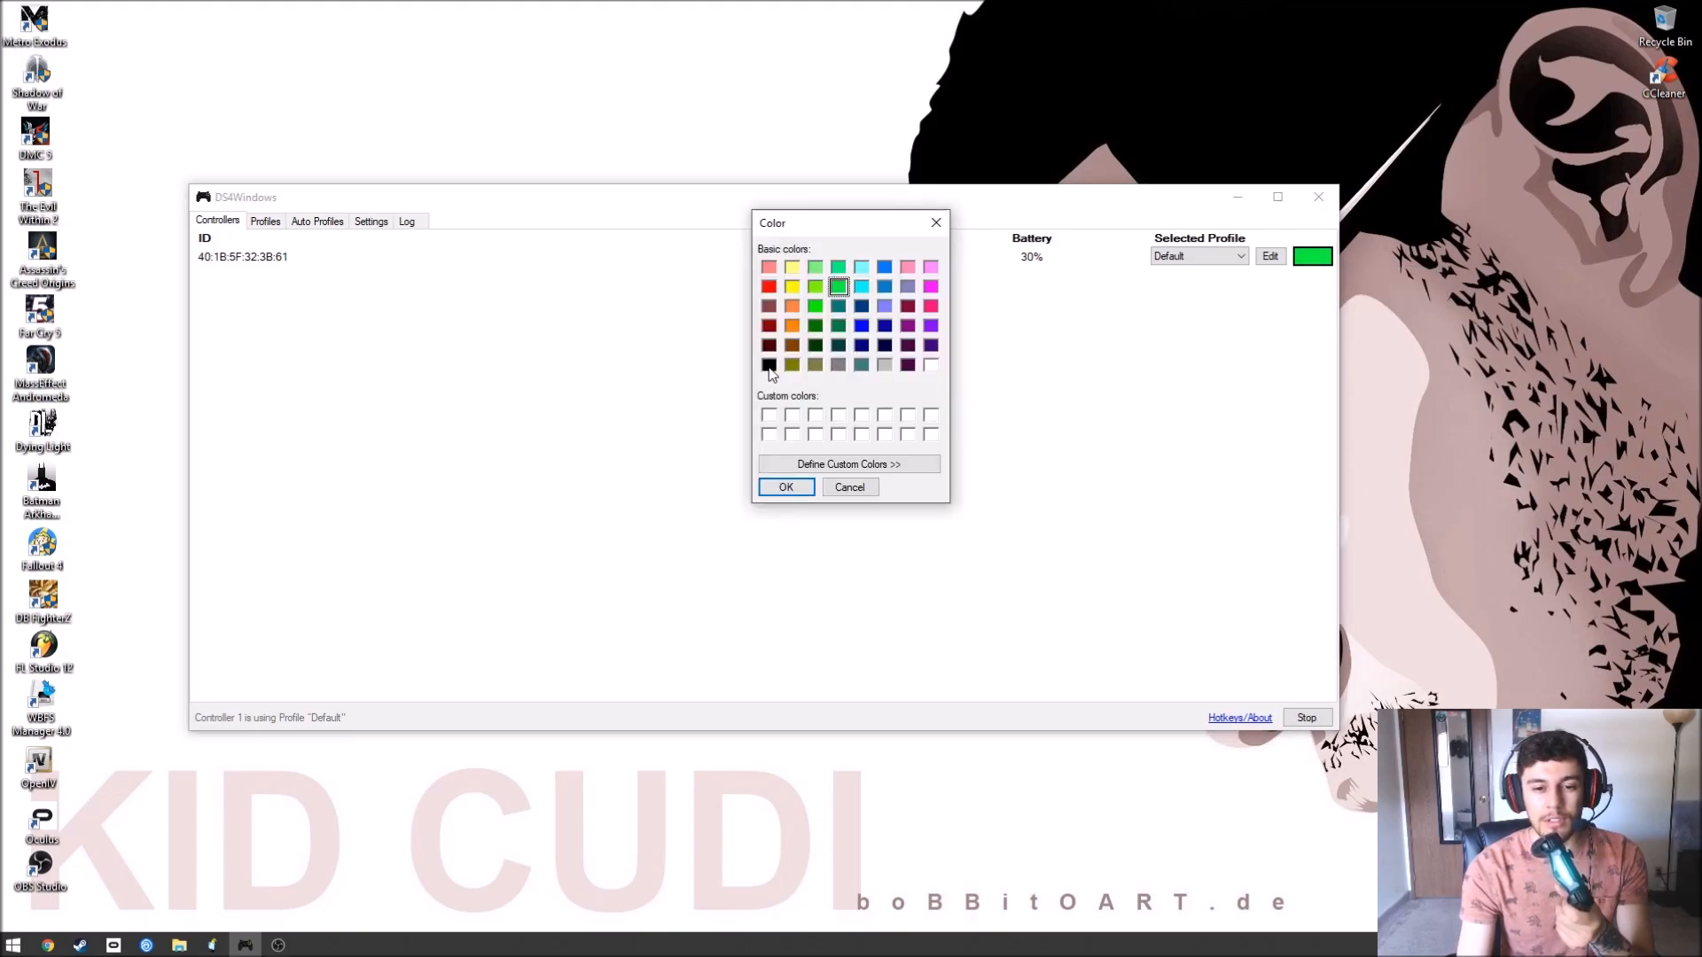
pyautogui.click(768, 365)
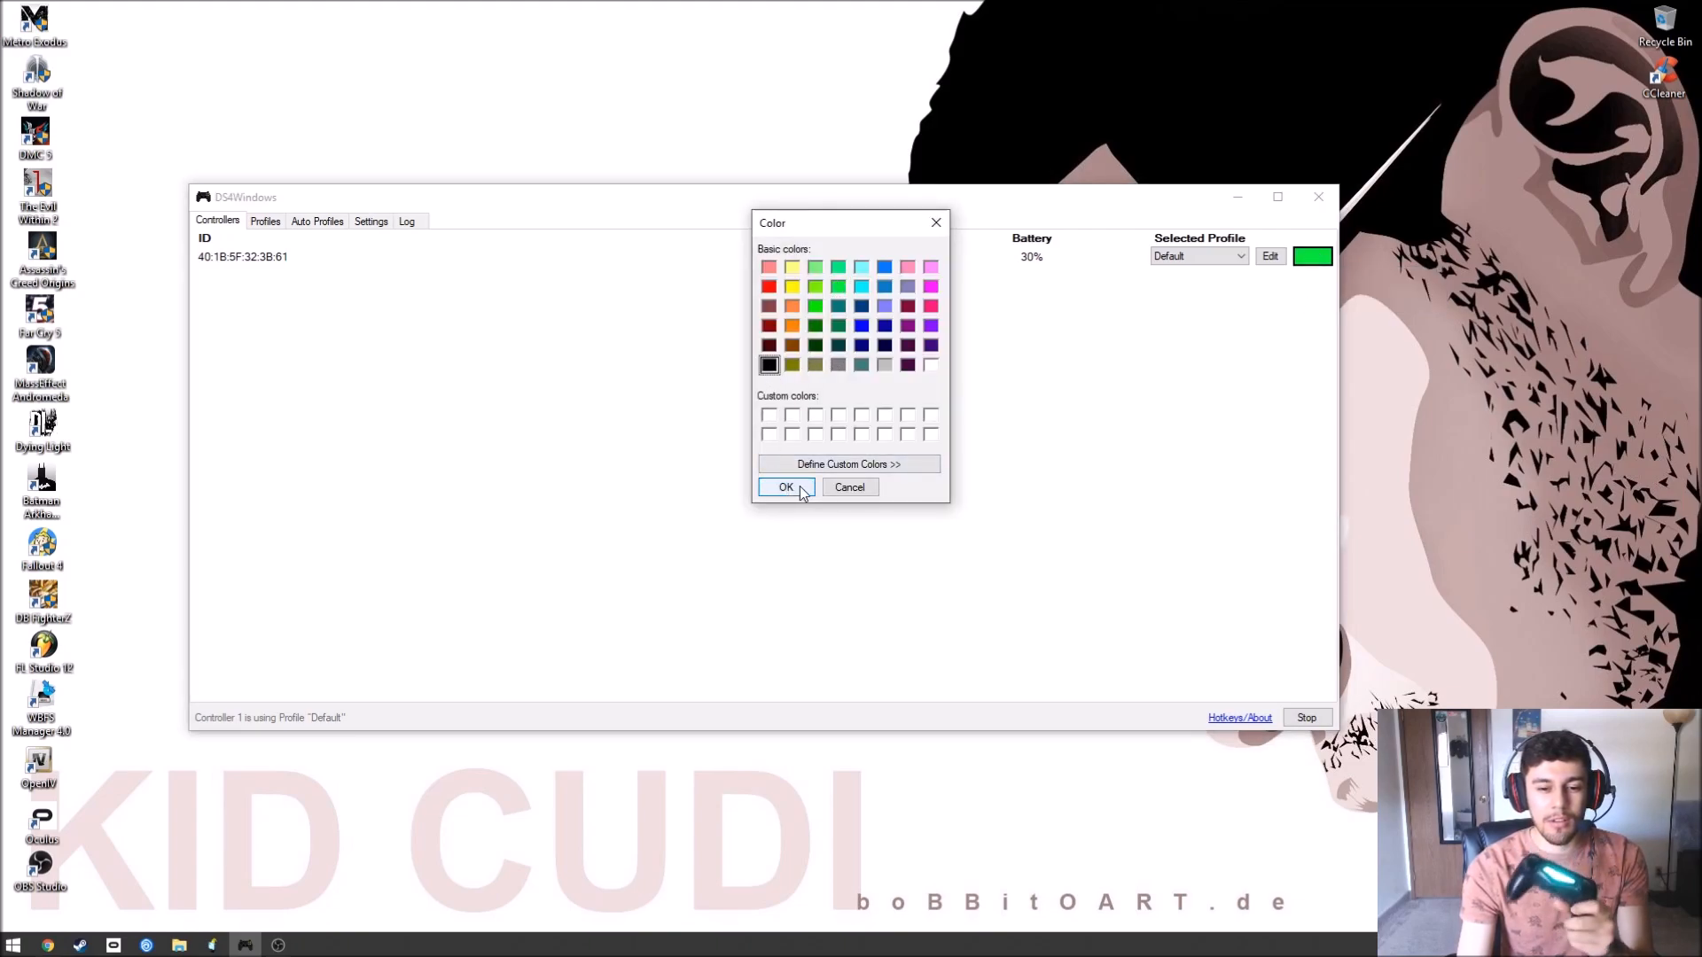
pyautogui.click(785, 486)
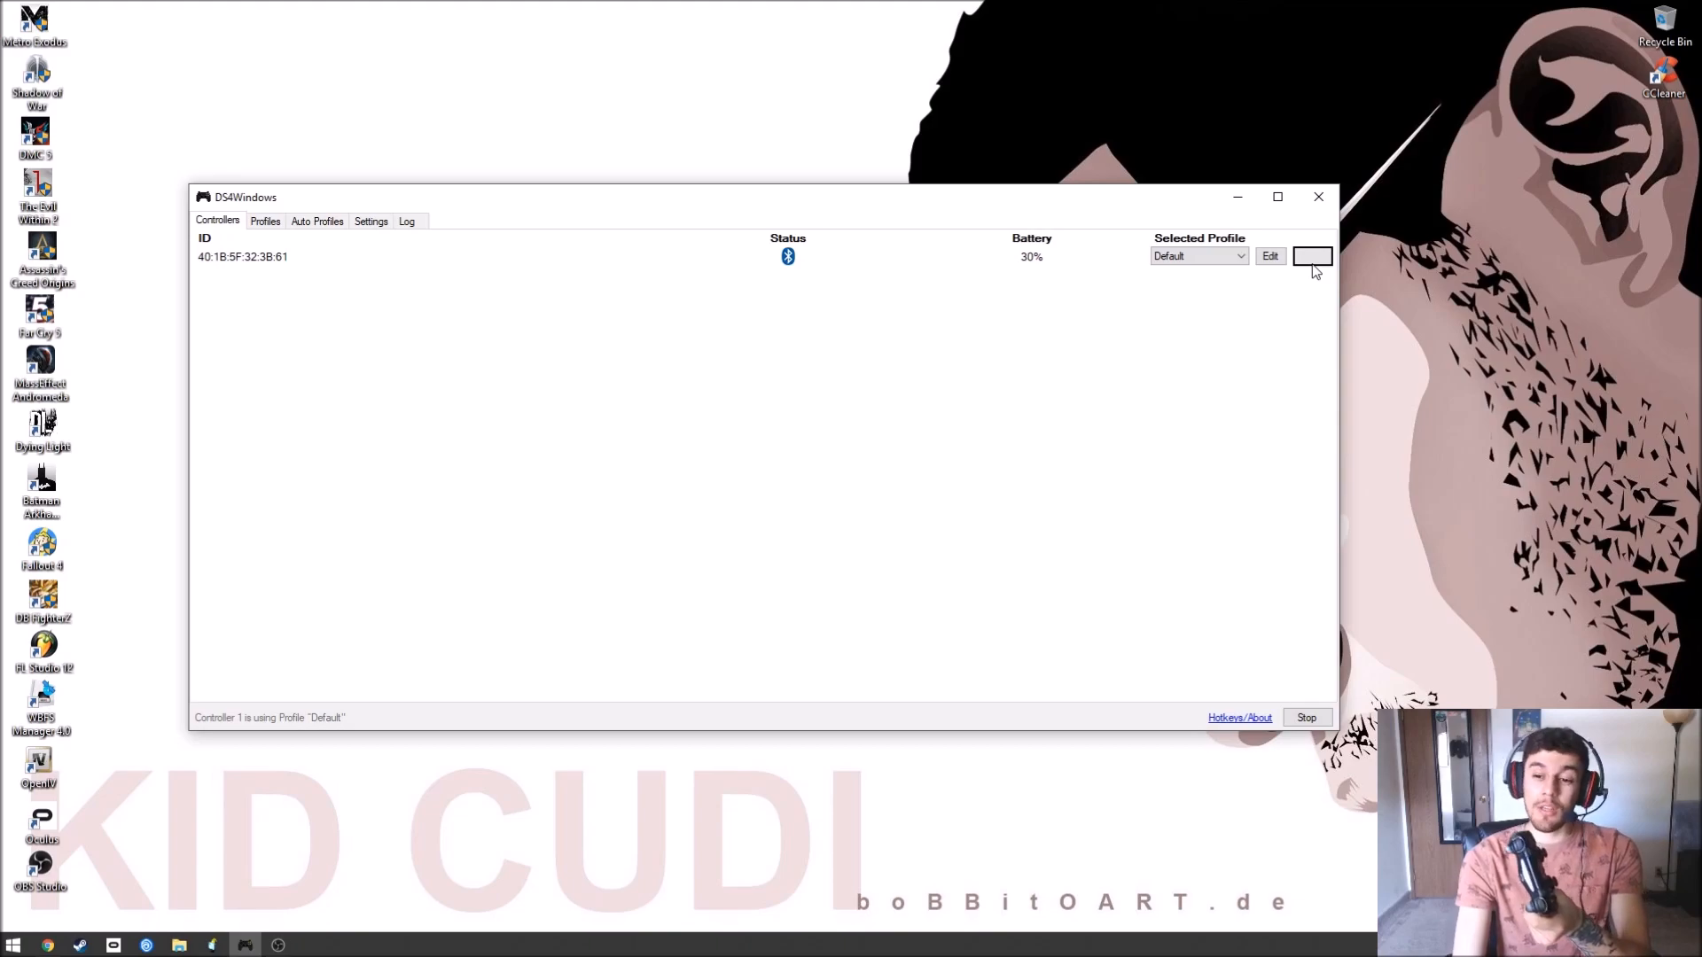
# Set the light bar to a blue shade and apply it.
pyautogui.click(1312, 255)
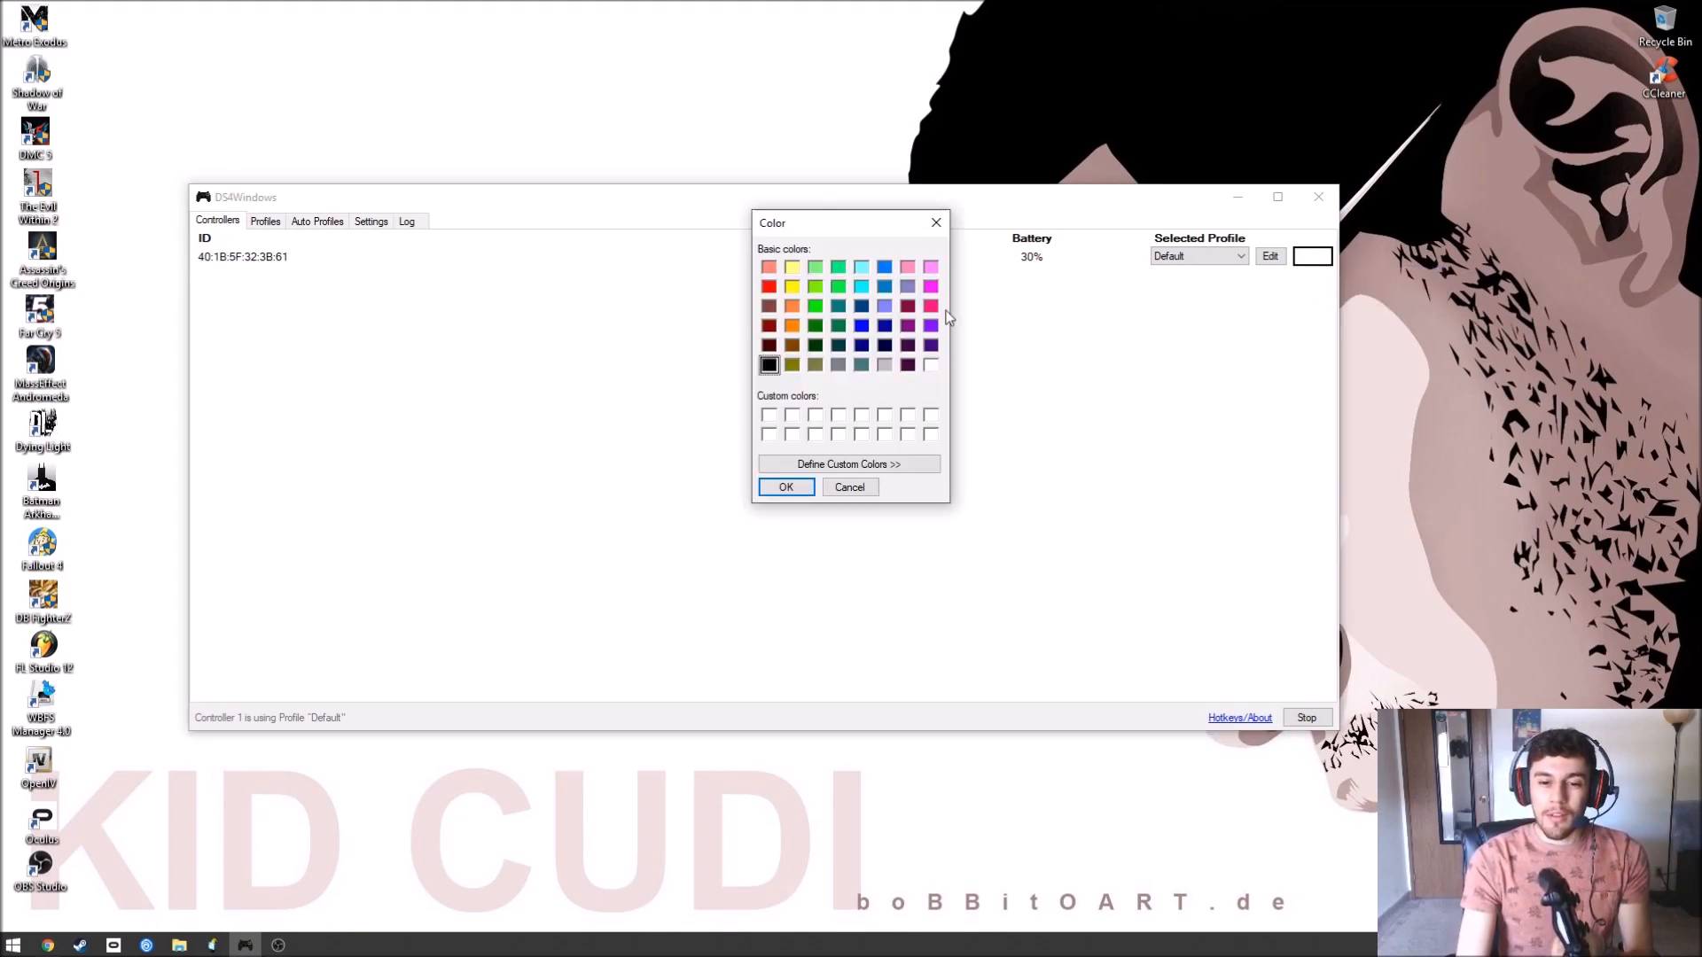
pyautogui.click(861, 305)
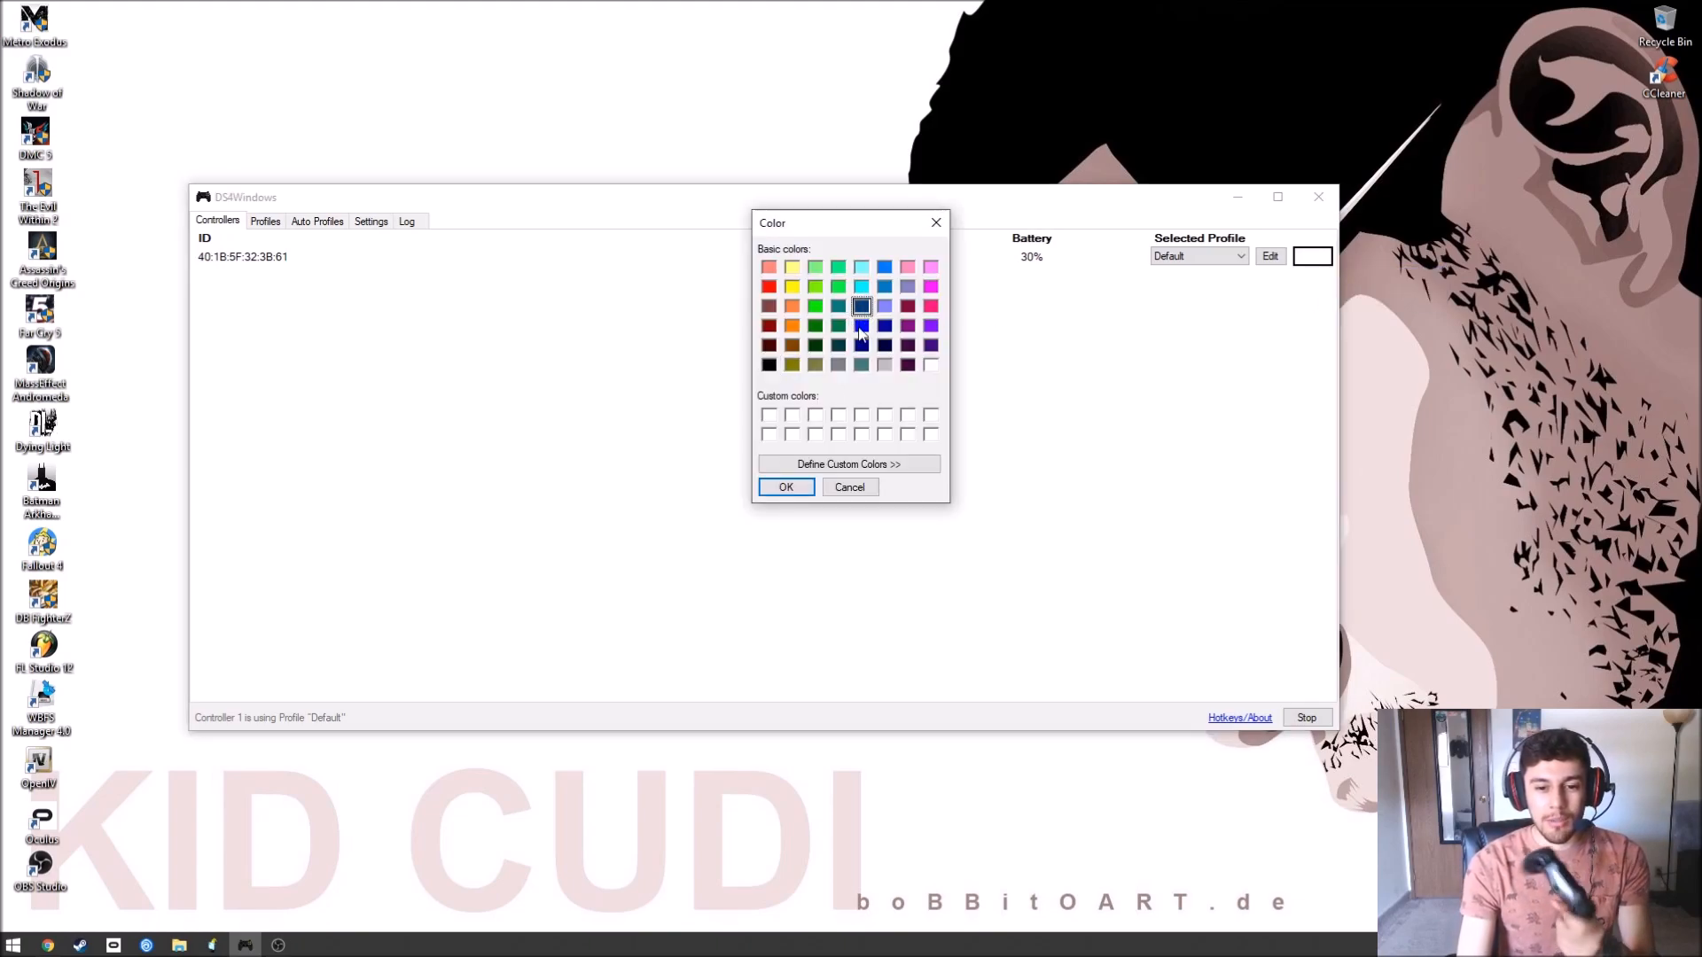
pyautogui.click(785, 486)
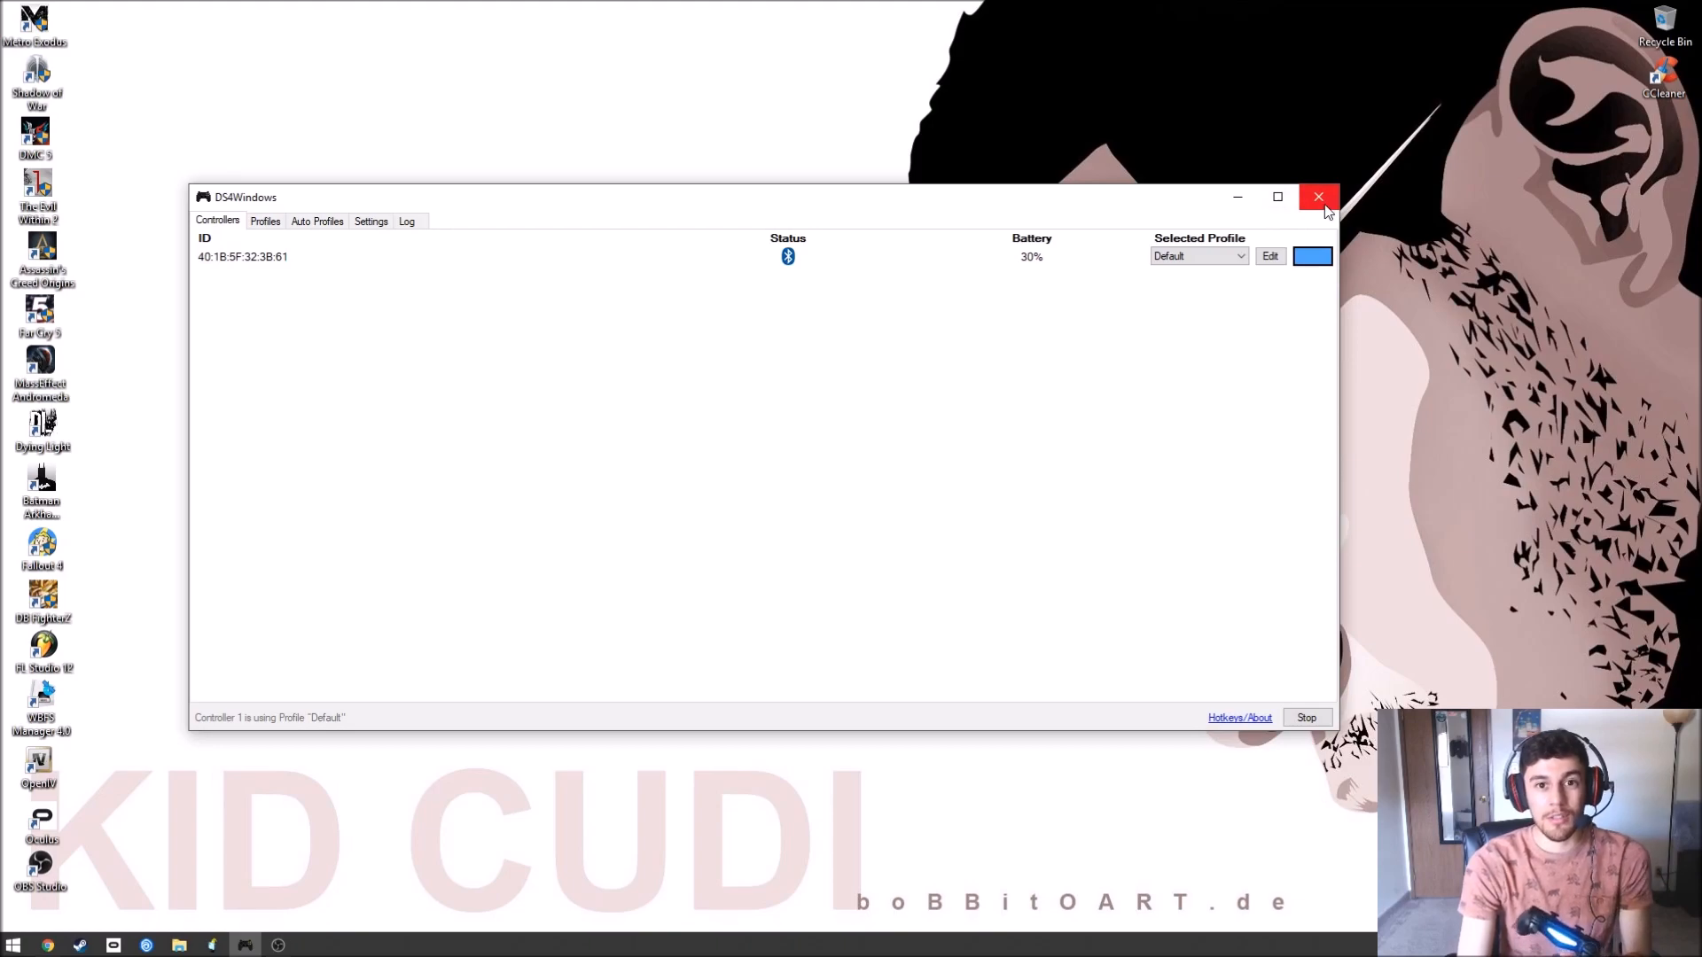
pyautogui.moveTo(1319, 197)
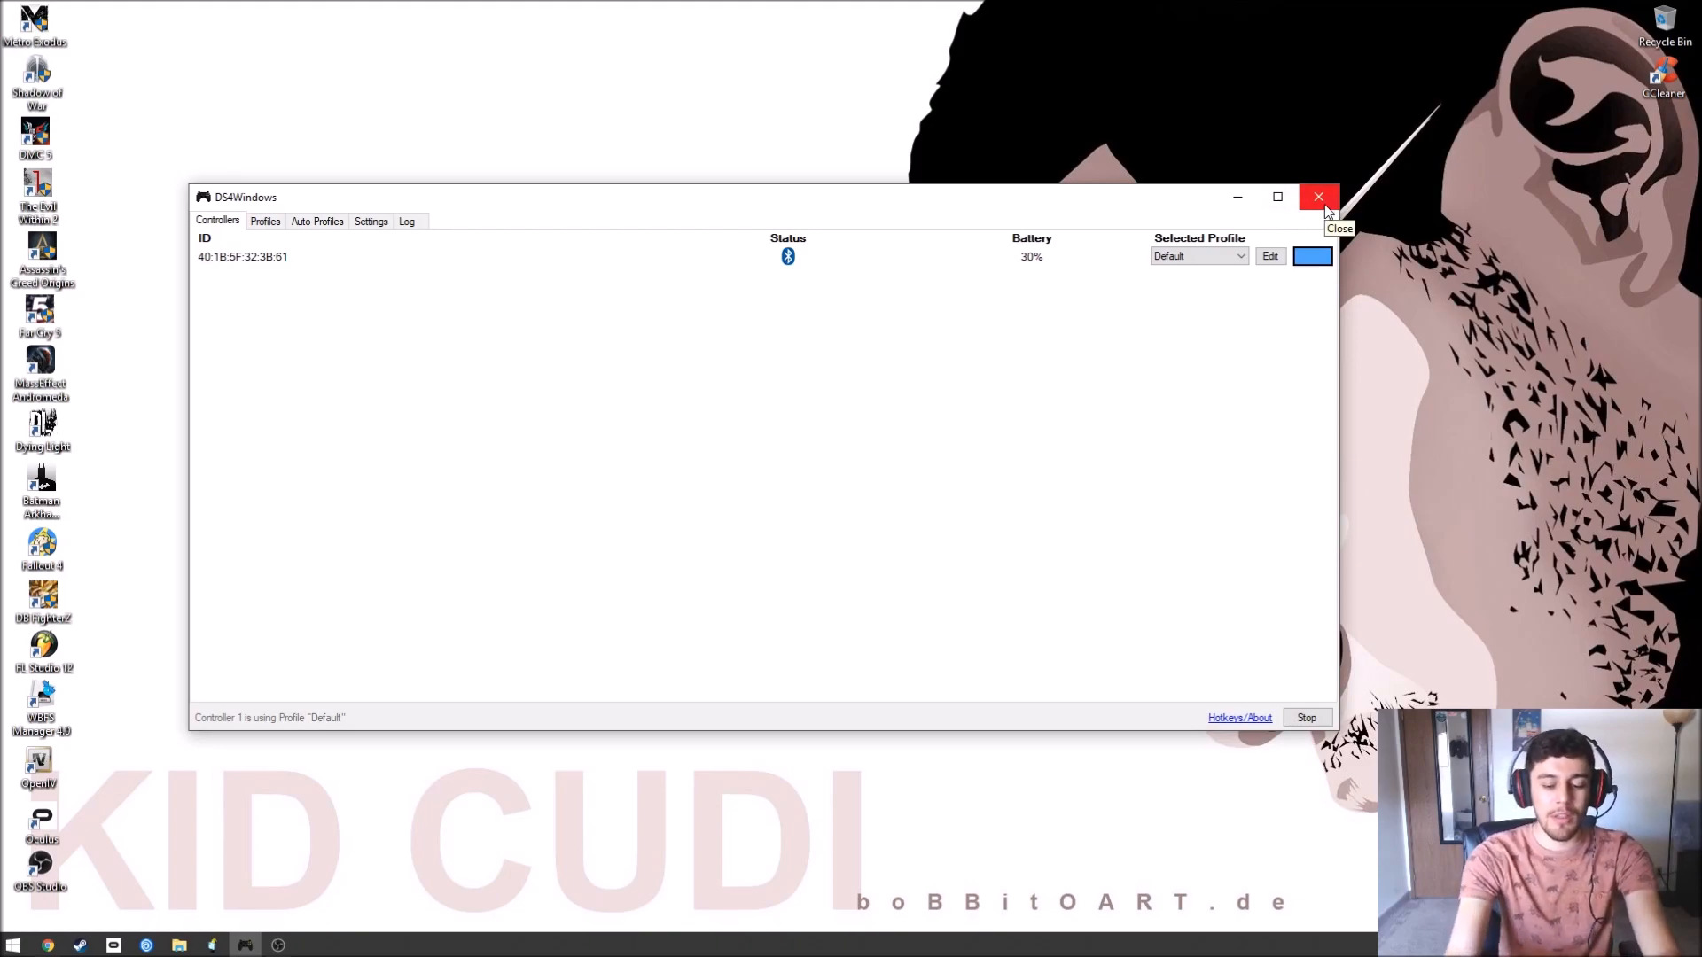